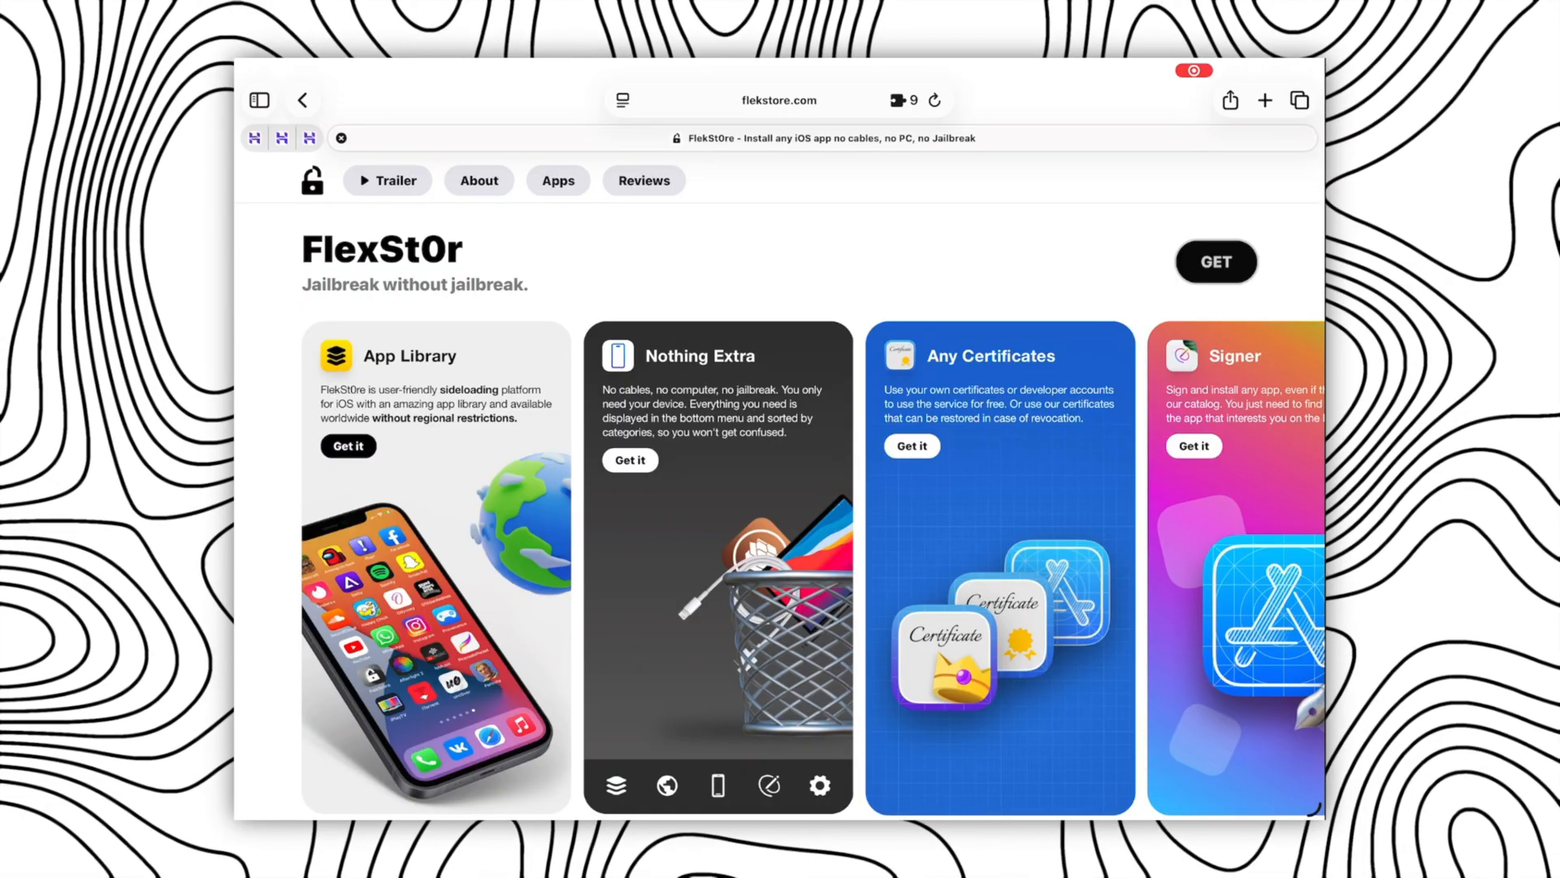
Get the FlekSt0re web app from flekstore.com and add it to the home screen via Share
{"action": "left_click", "coordinate": [1216, 262]}
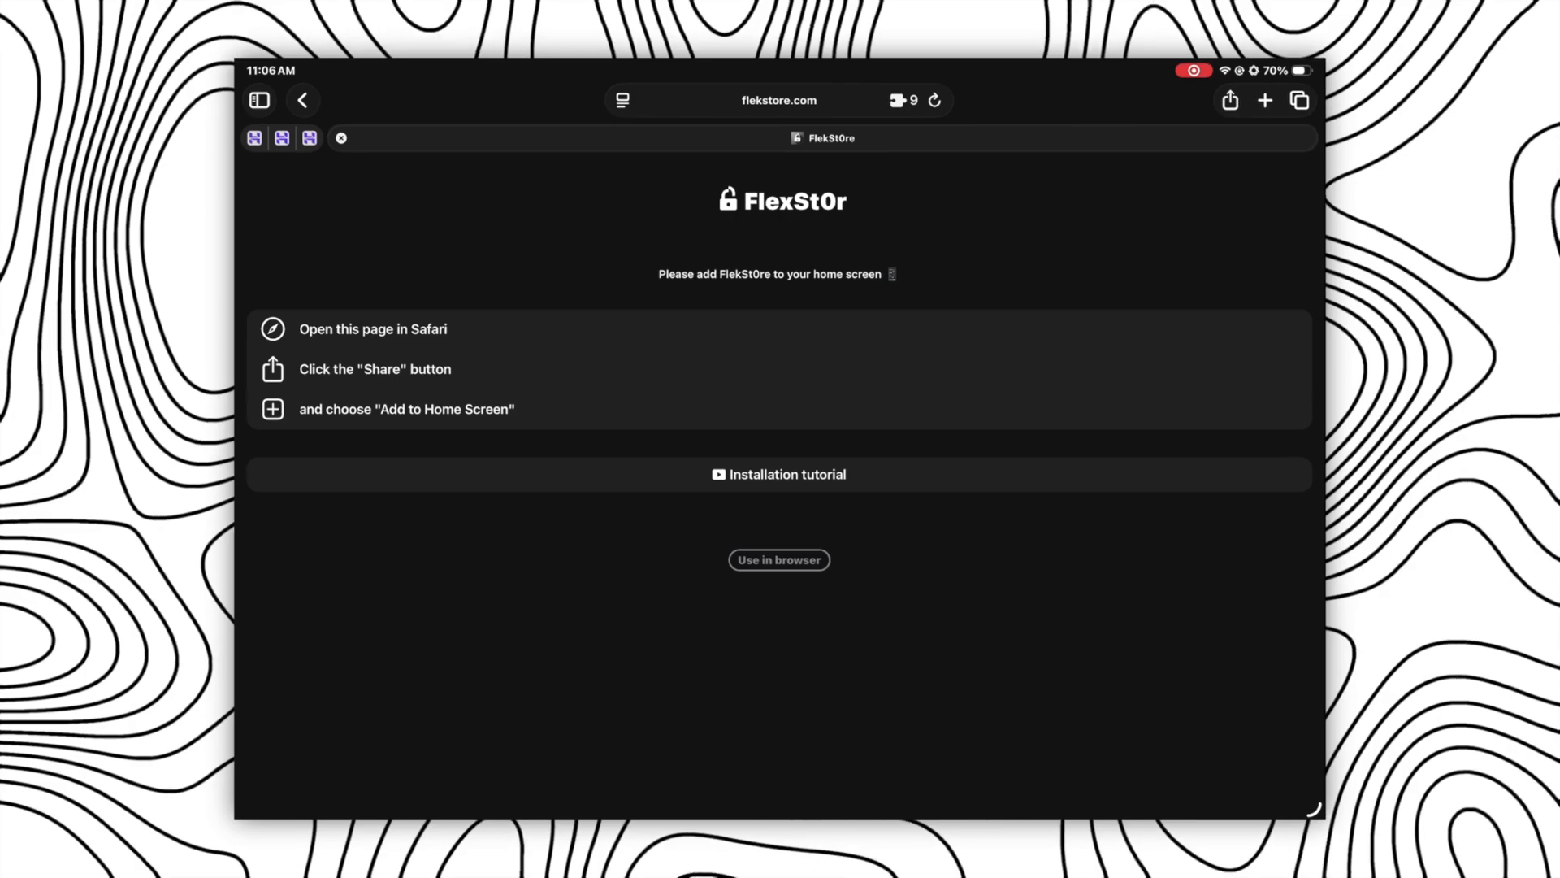
{"action": "left_click", "coordinate": [1230, 99]}
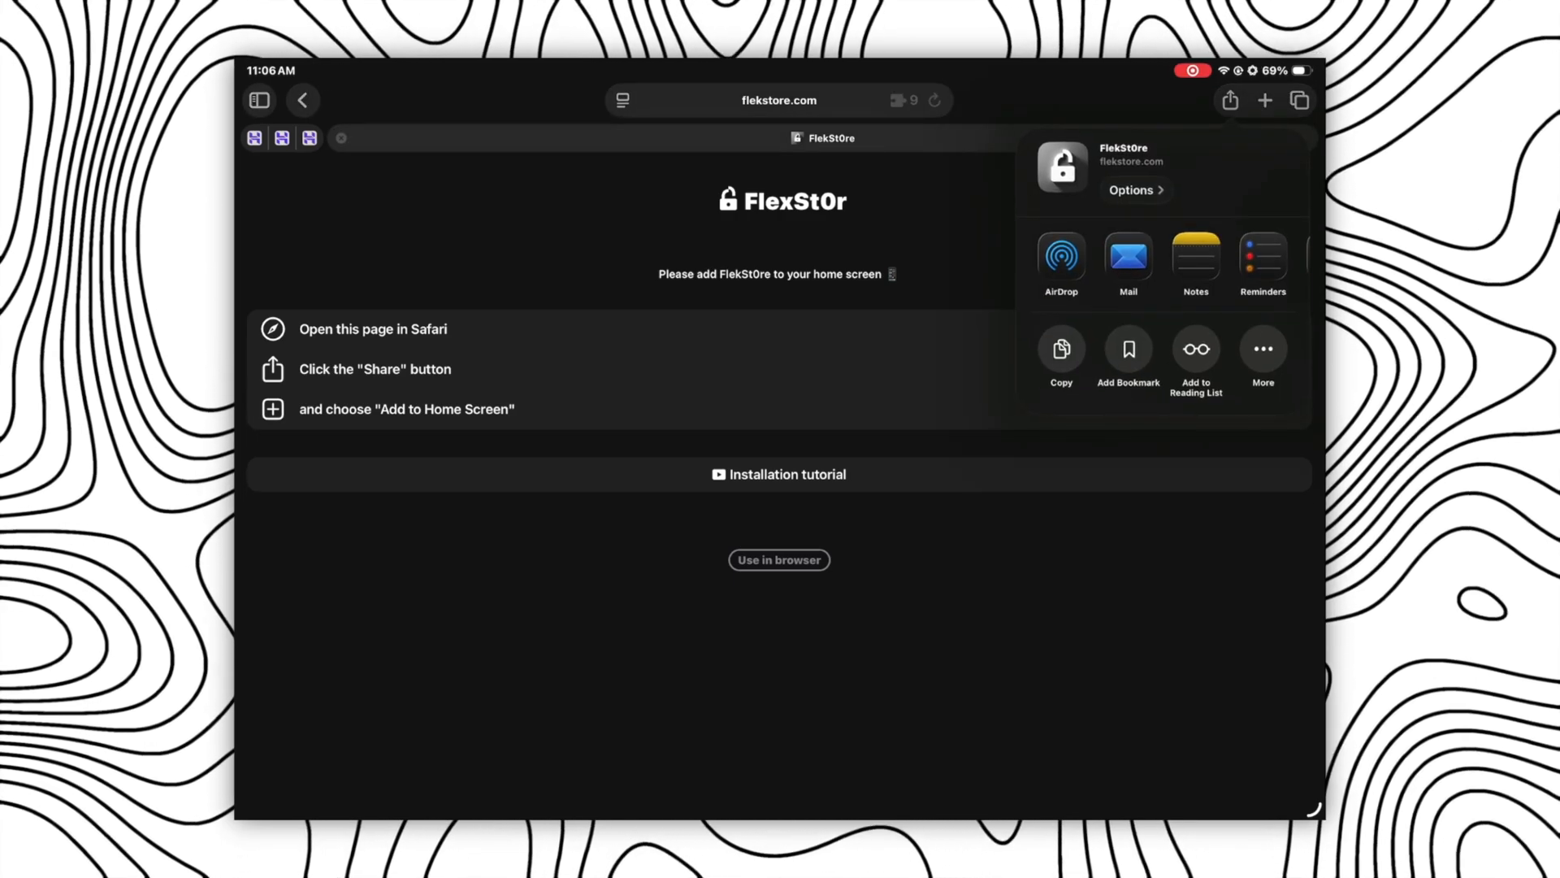
{"action": "left_click", "coordinate": [1263, 353]}
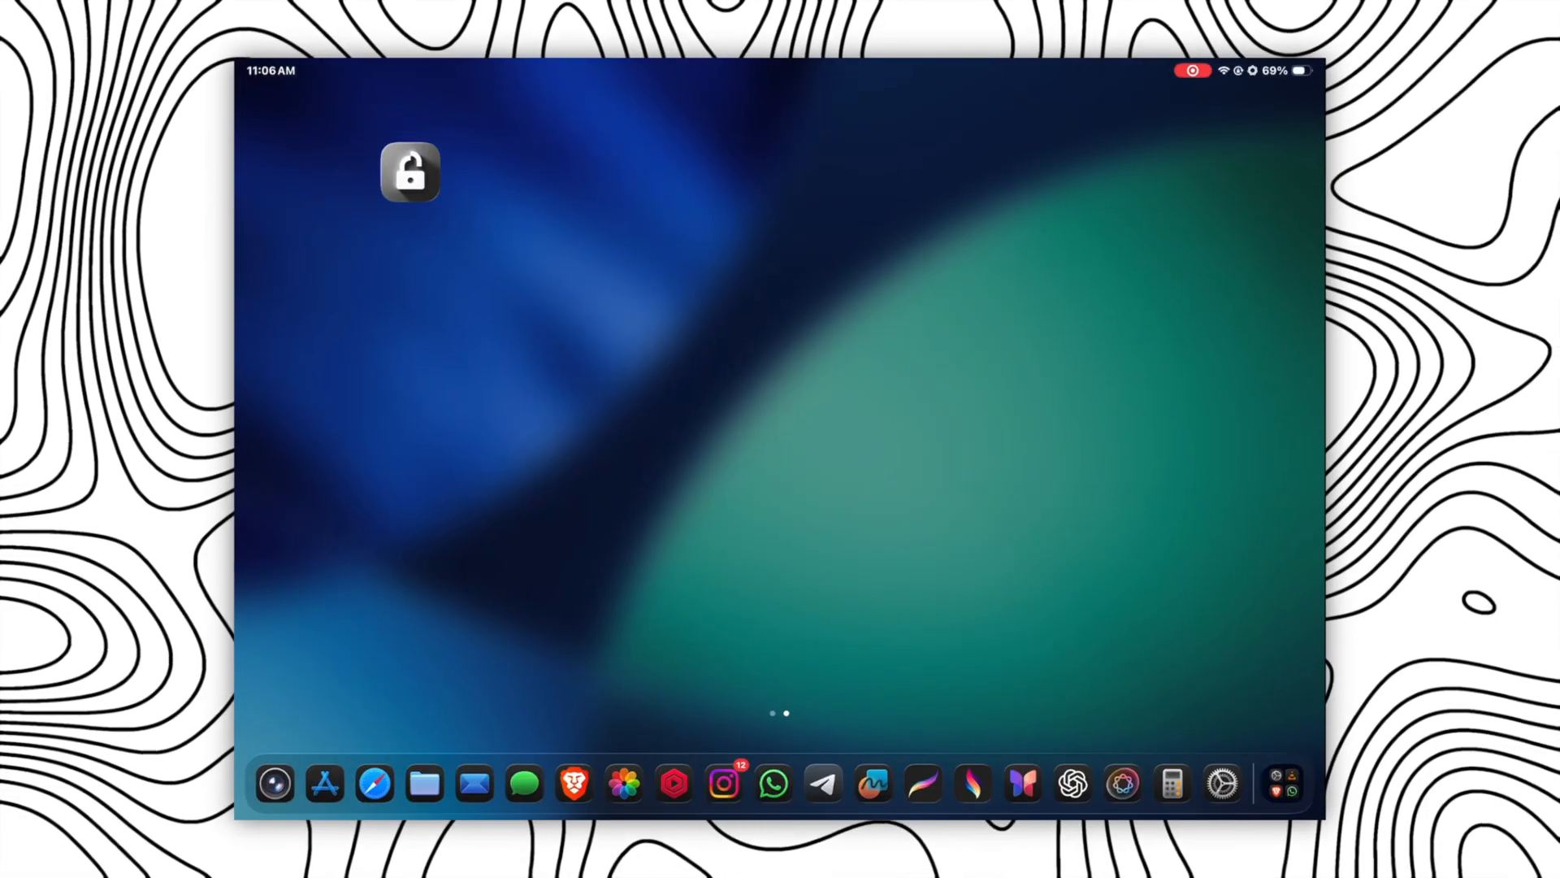
Launch FlekSt0re from its home-screen icon and view the Top, then Updates, app categories
{"action": "left_click", "coordinate": [409, 171]}
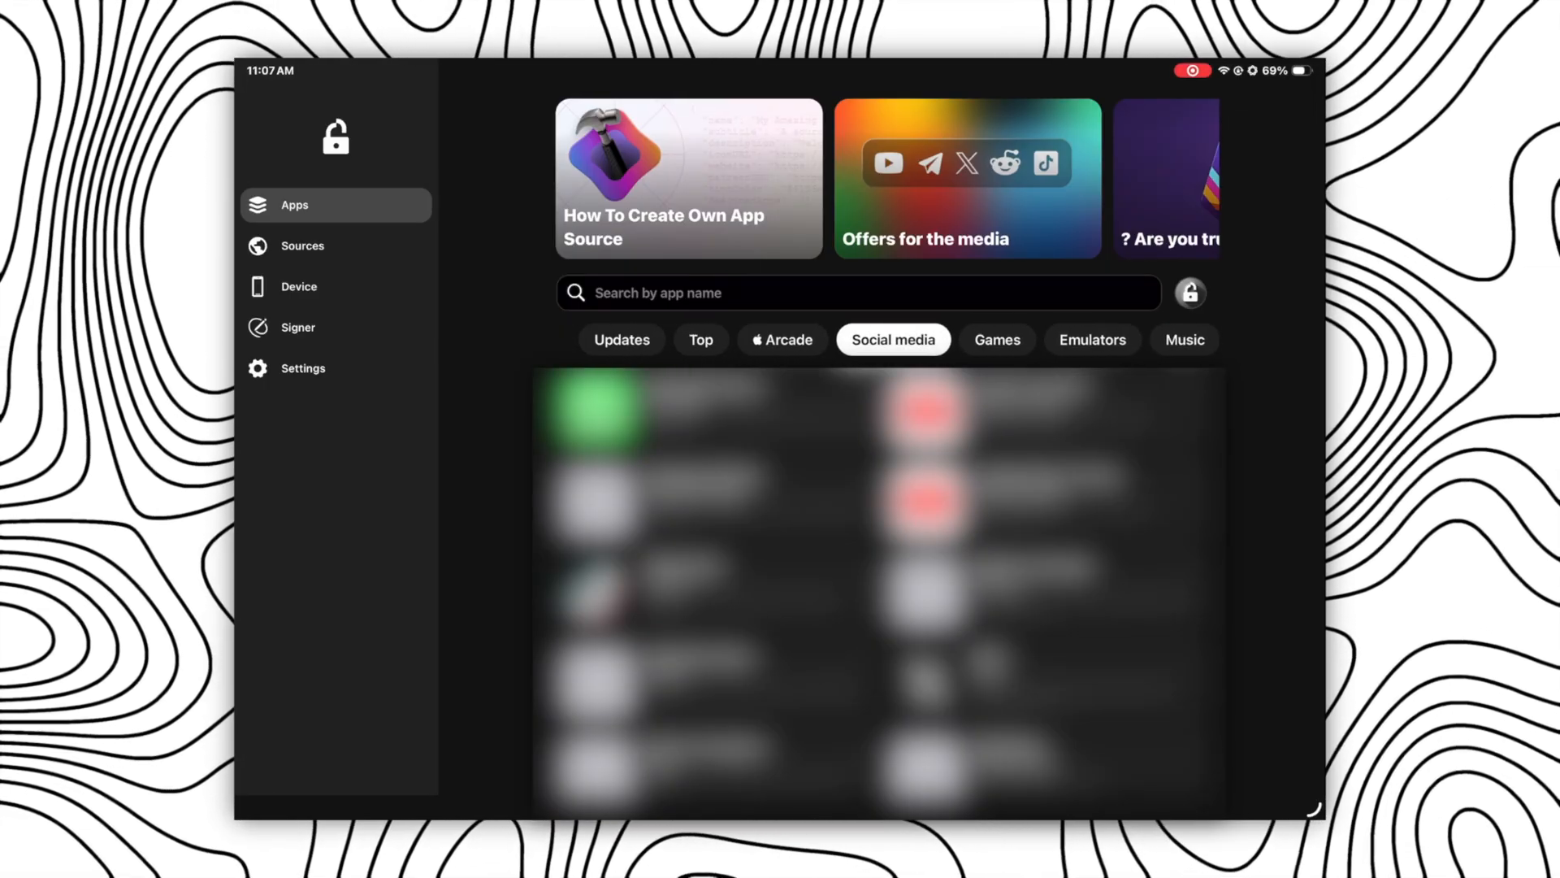
{"action": "left_click", "coordinate": [699, 339]}
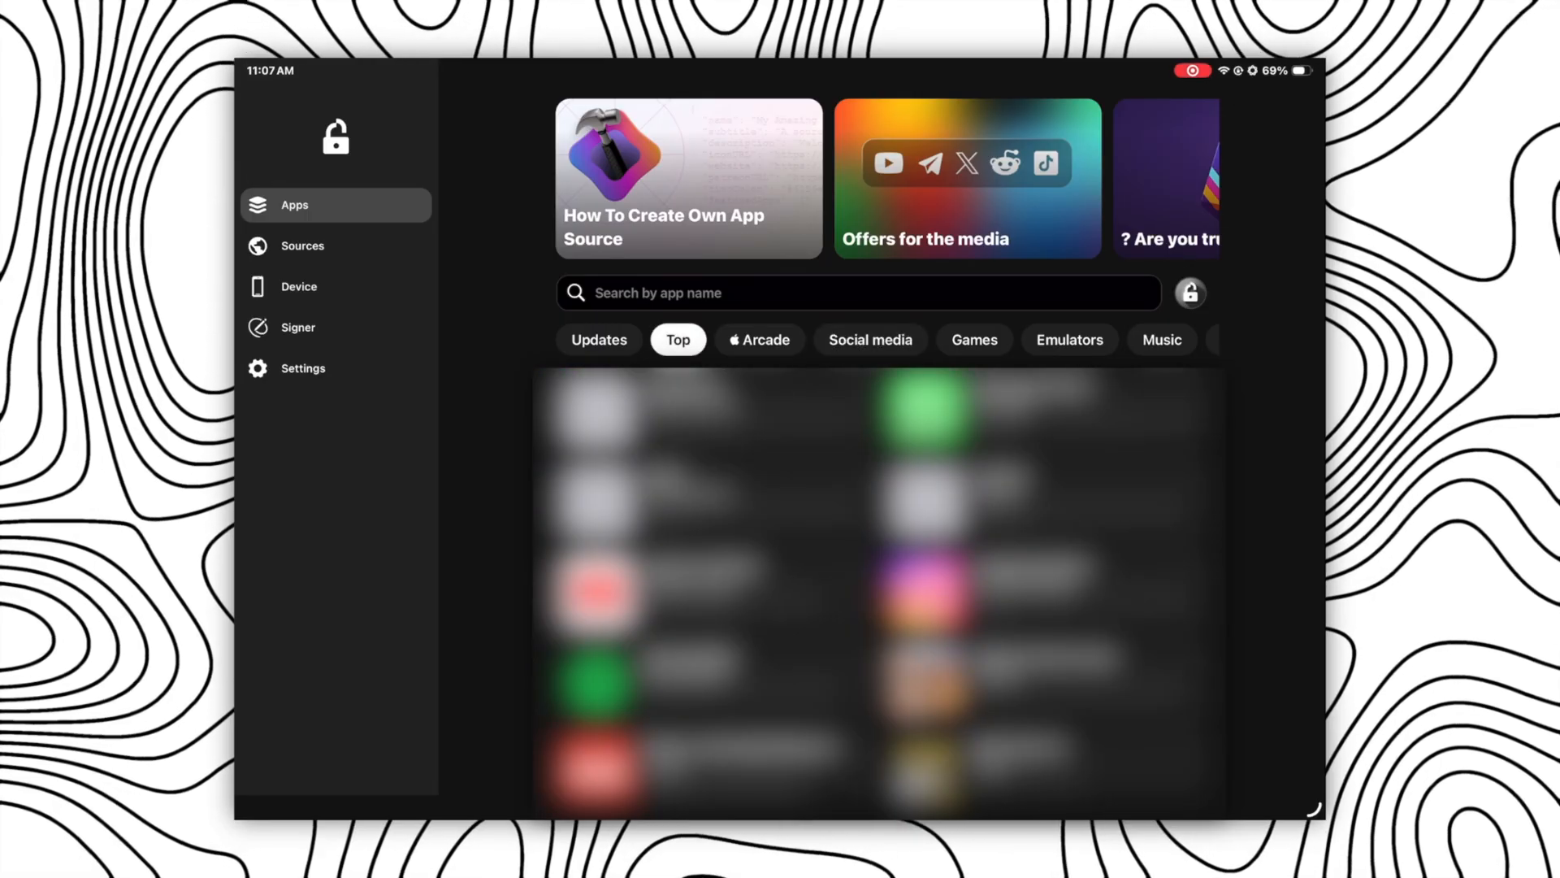
{"action": "left_click", "coordinate": [598, 340]}
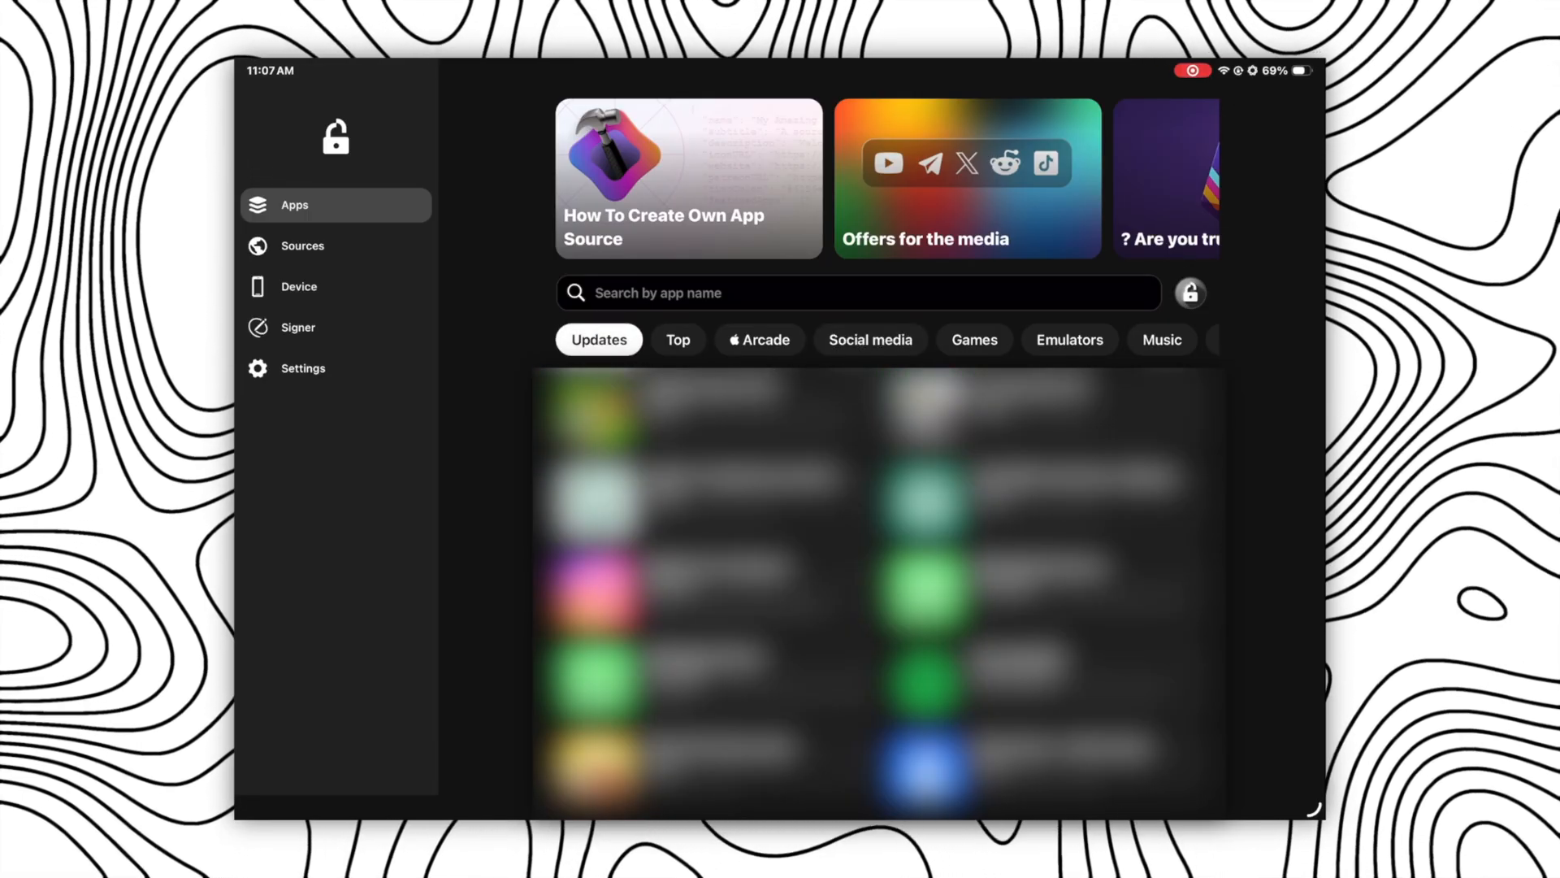
Add this iPad on the Device page, allow and install the enrollment profile, then return to FlekSt0re
{"action": "left_click", "coordinate": [298, 287]}
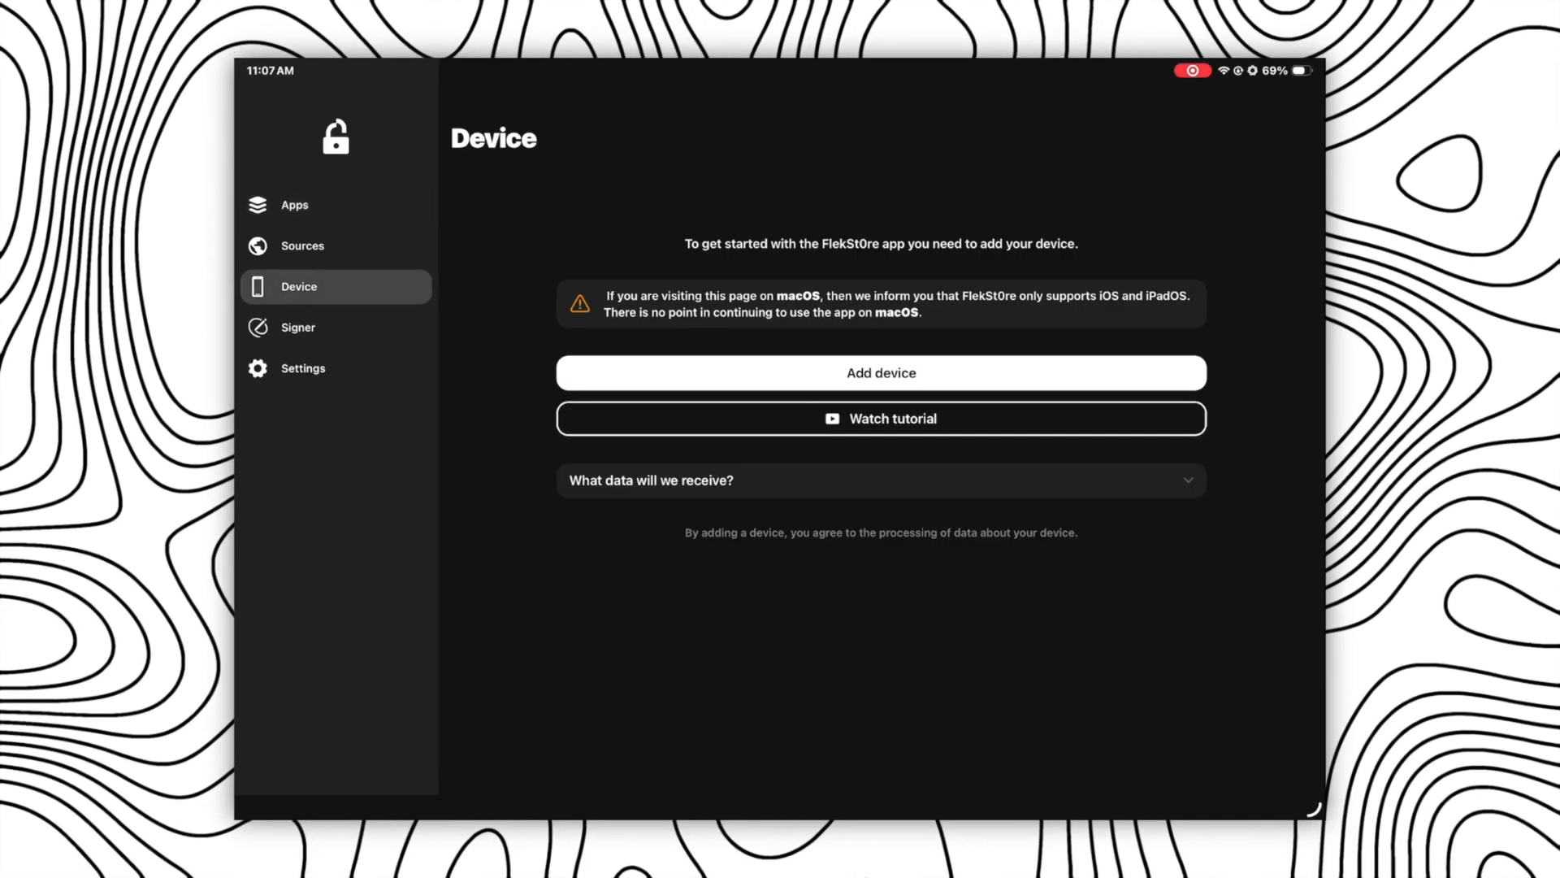
{"action": "left_click", "coordinate": [879, 372]}
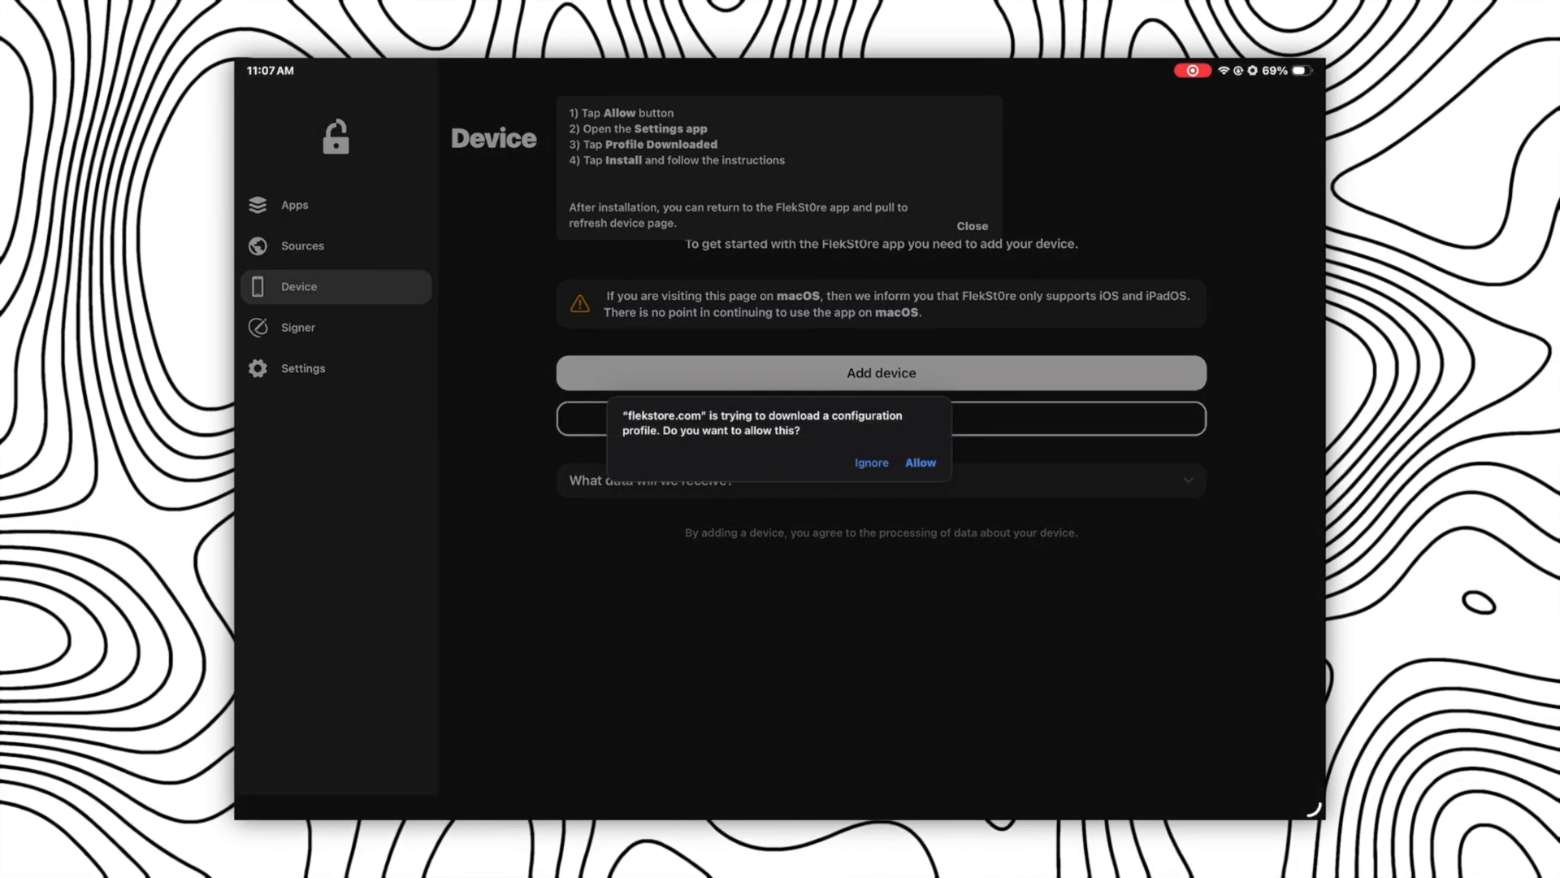
{"action": "left_click", "coordinate": [919, 462]}
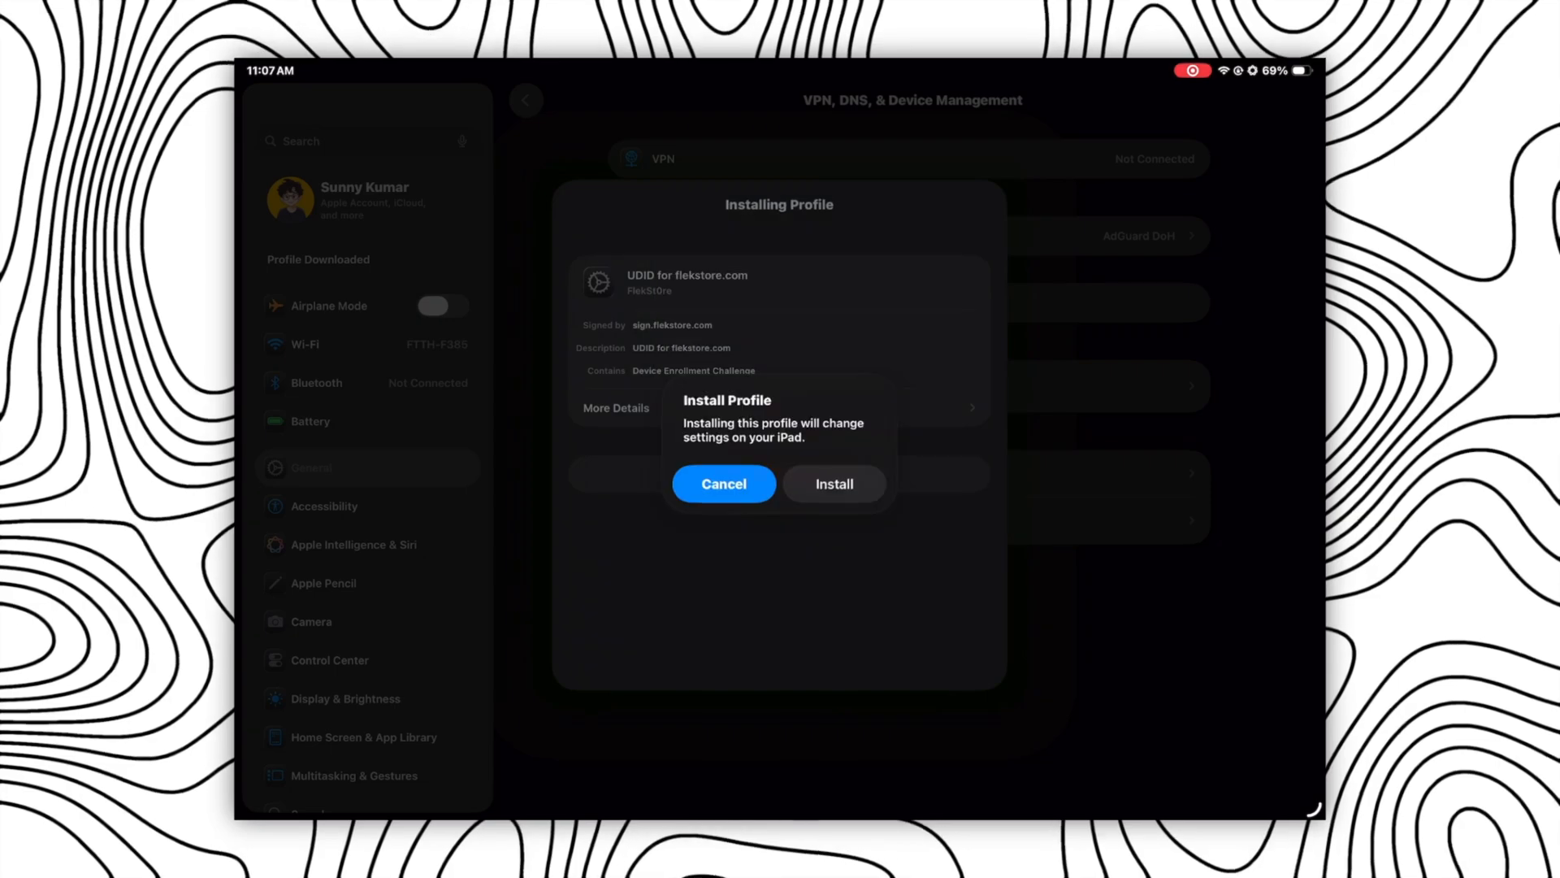
{"action": "left_click", "coordinate": [834, 483]}
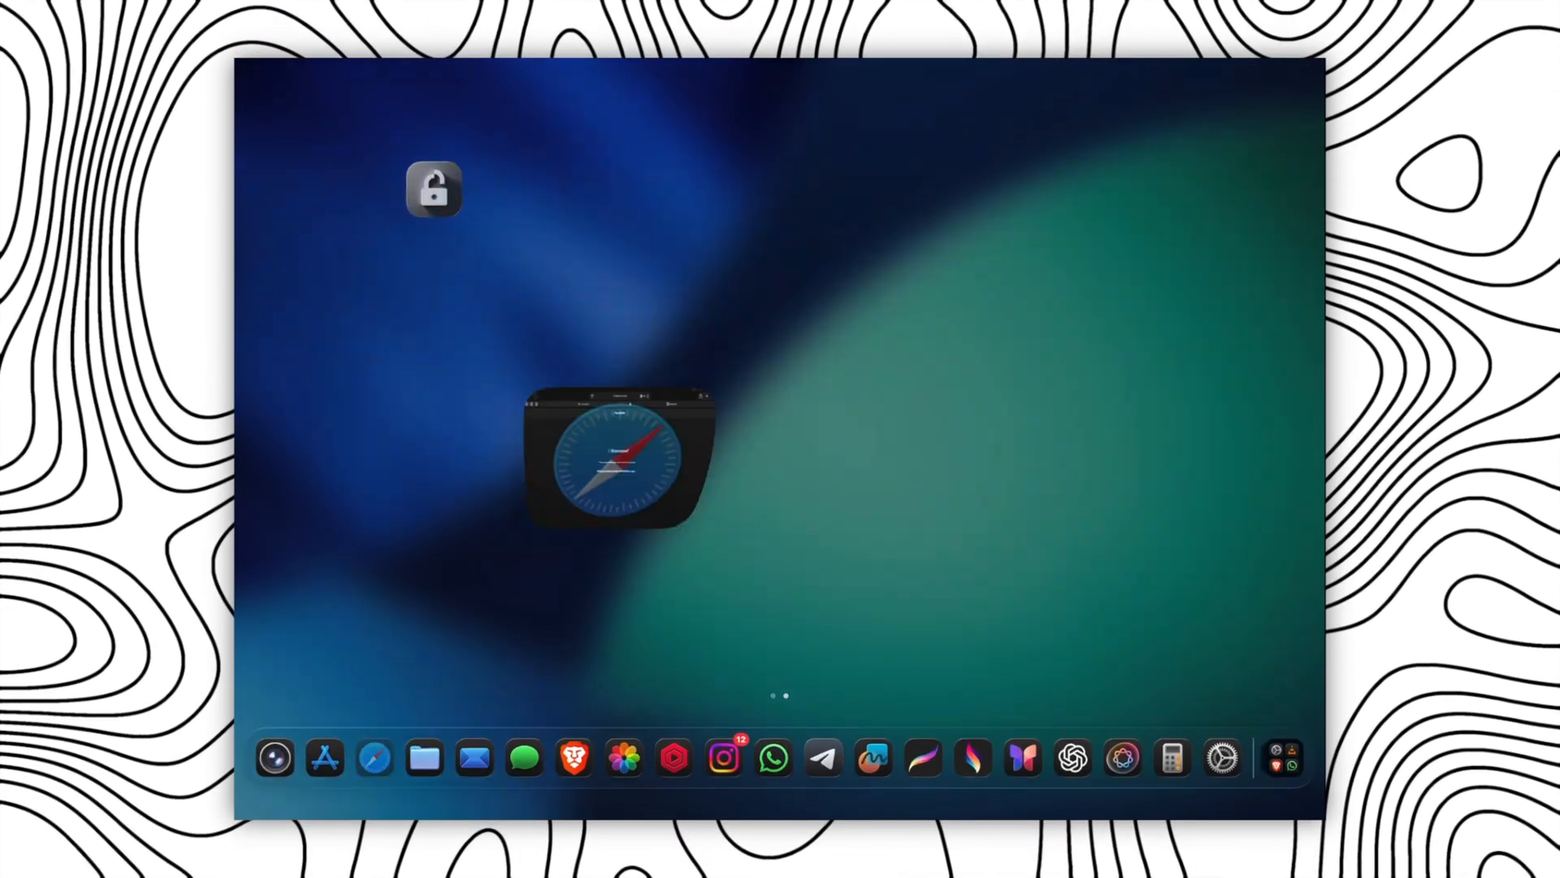
{"action": "left_click", "coordinate": [434, 188]}
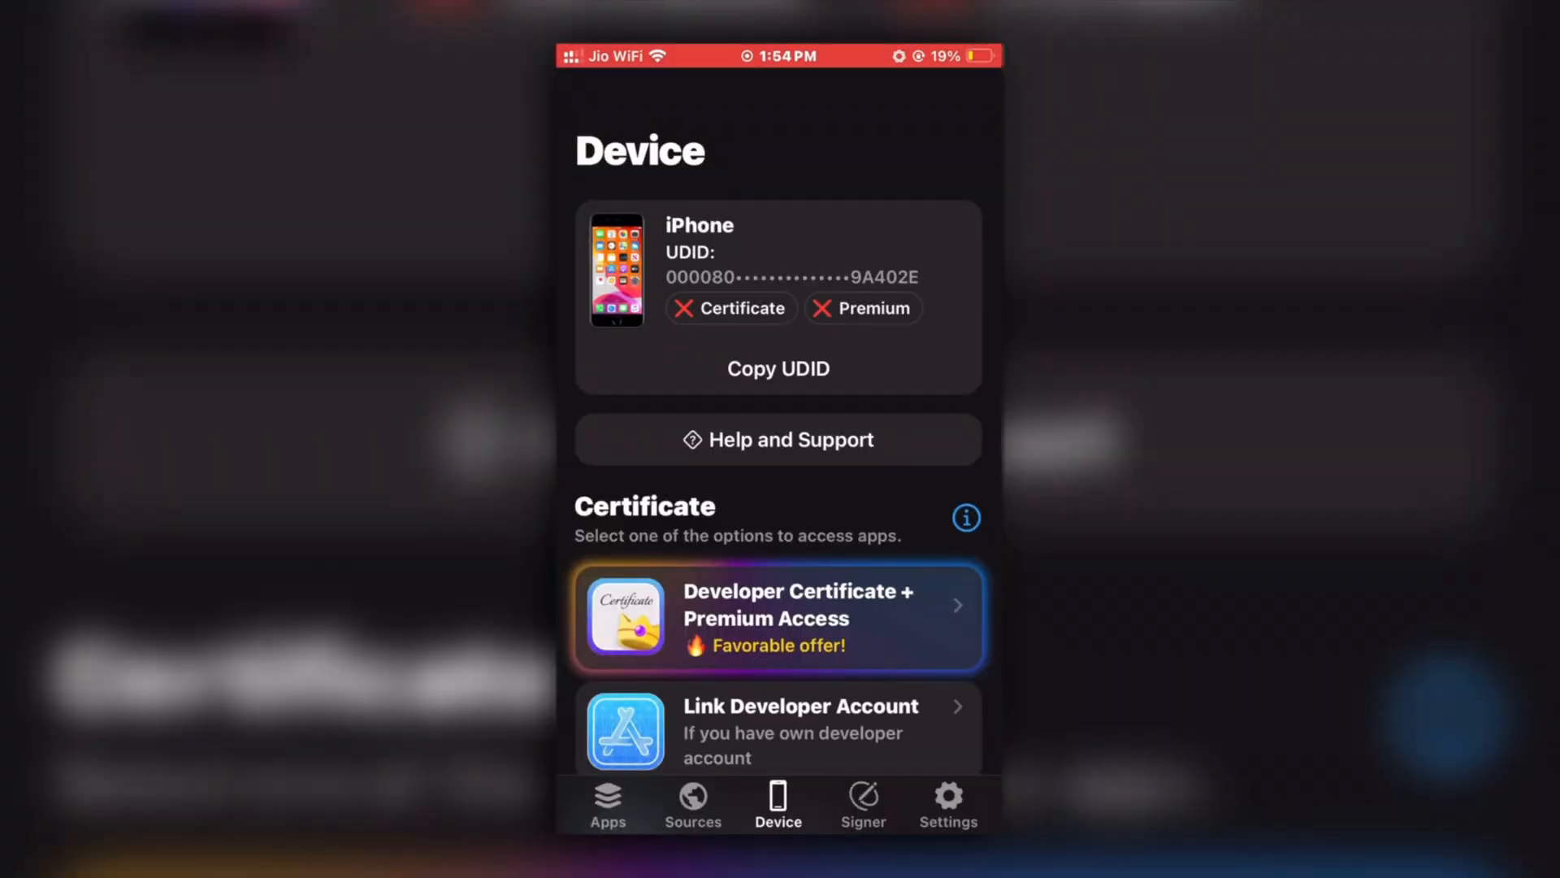
Scroll the Device page and open the Developer Certificate + Premium Access offer ($15.99)
{"action": "scroll", "scroll_direction": "down", "scroll_amount": 3}
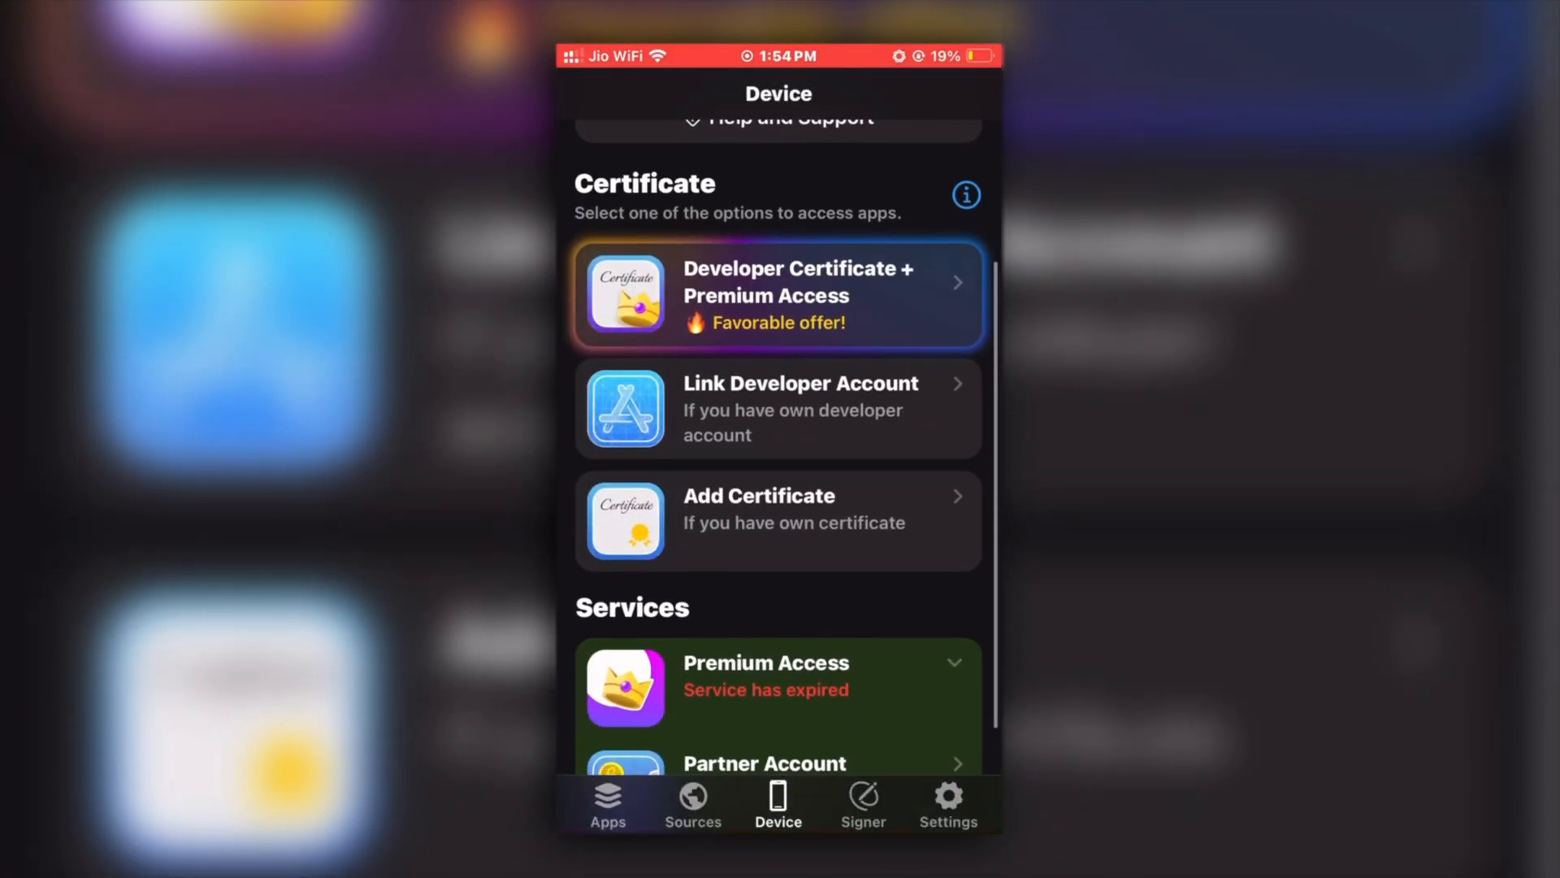
{"action": "left_click", "coordinate": [776, 294]}
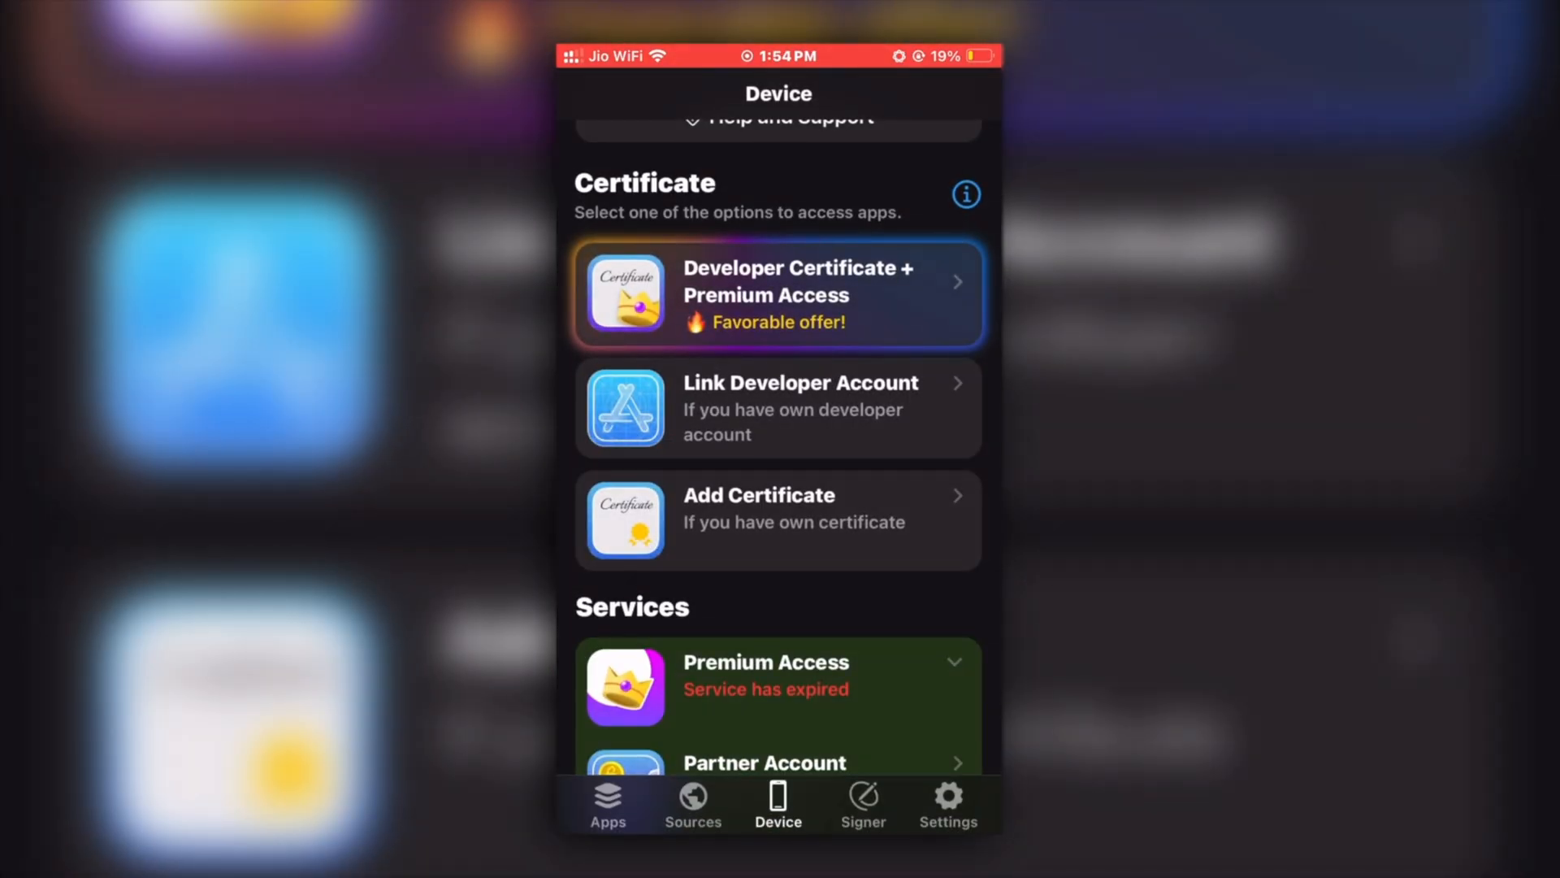
{"action": "left_click", "coordinate": [779, 408]}
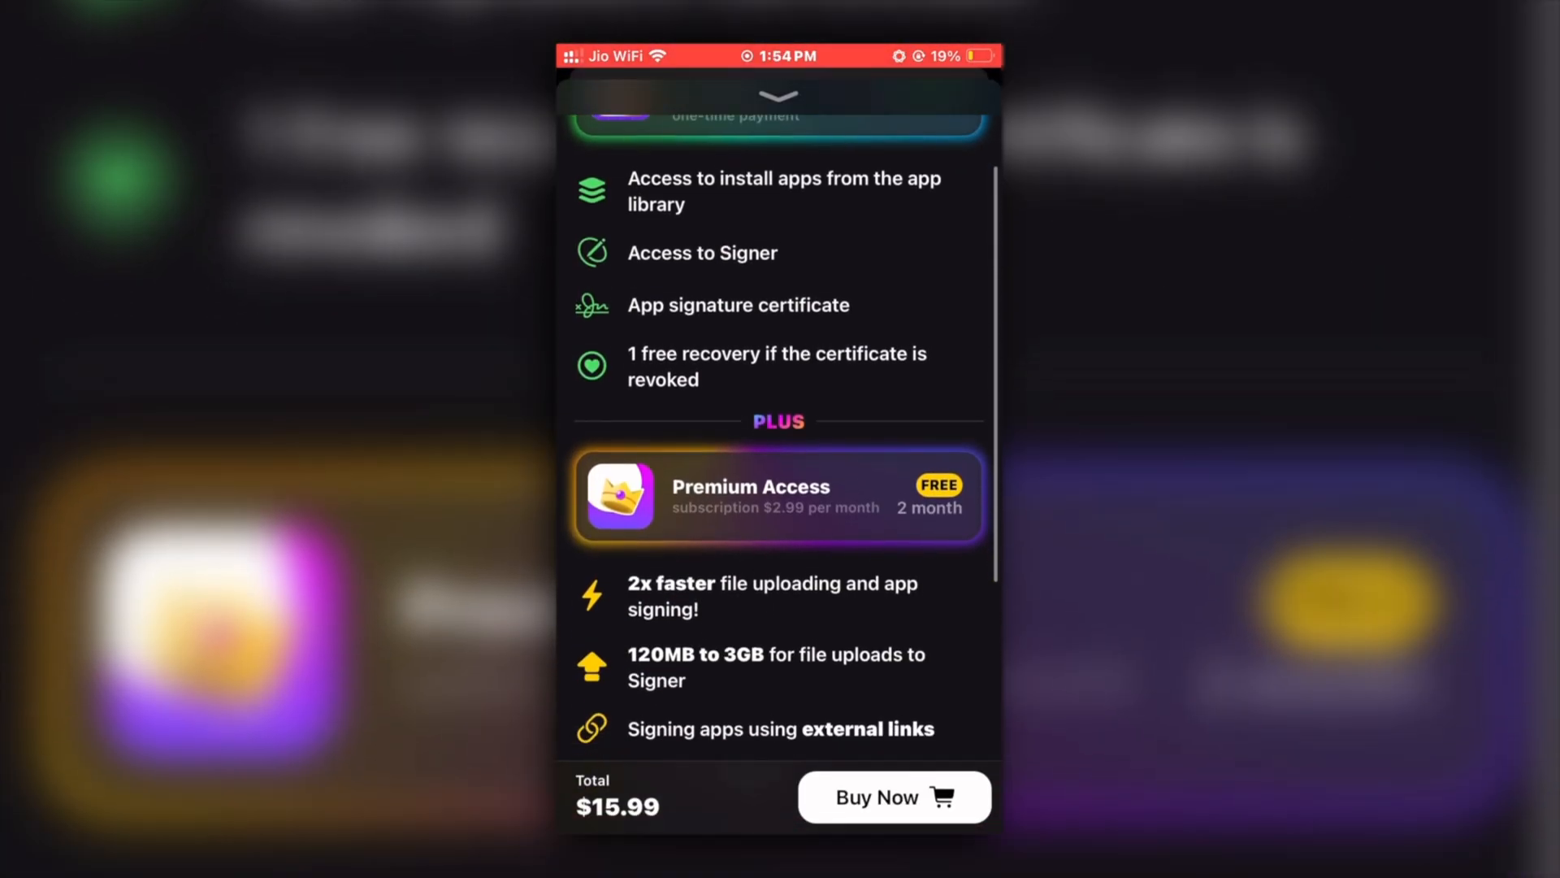
Compare the Special and Standard plans, then buy the Standard certificate plan and start payment
{"action": "scroll", "scroll_direction": "down", "scroll_amount": 3}
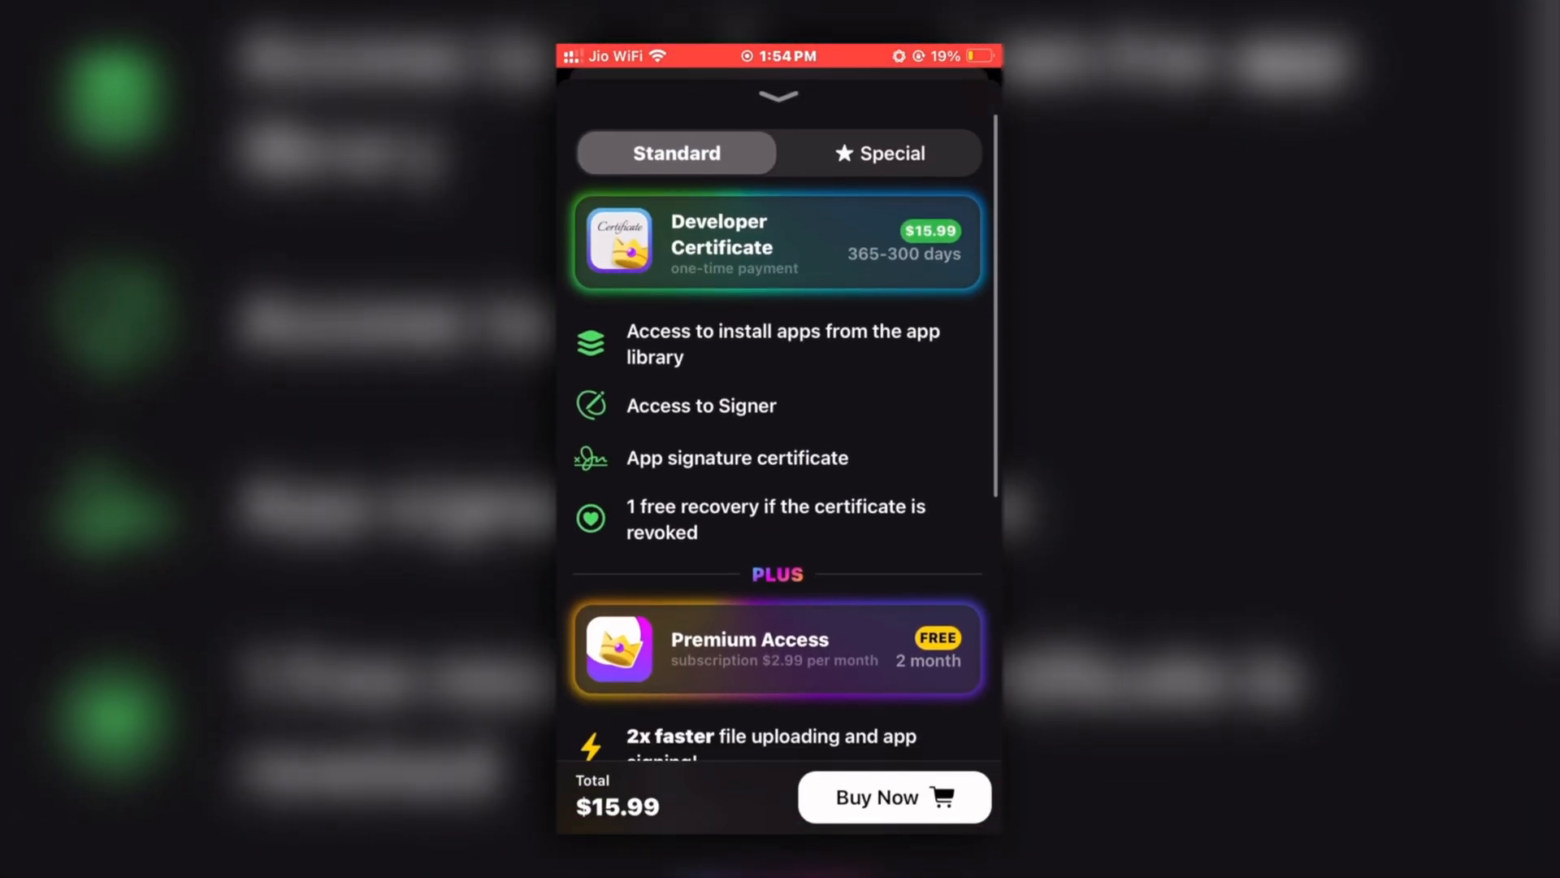
{"action": "left_click", "coordinate": [878, 152]}
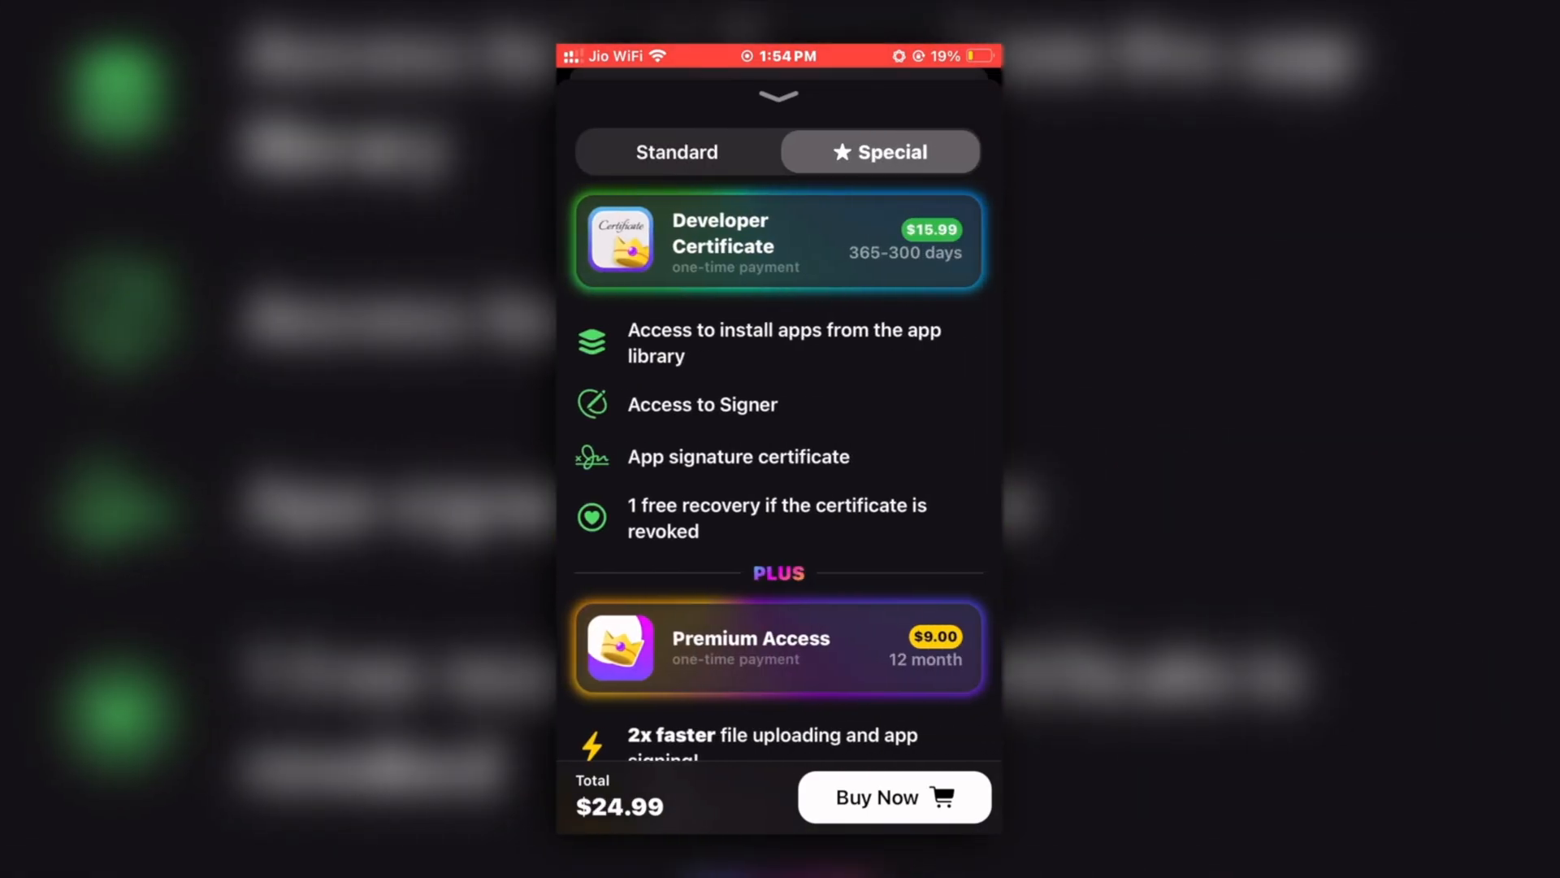
{"action": "left_click", "coordinate": [675, 151]}
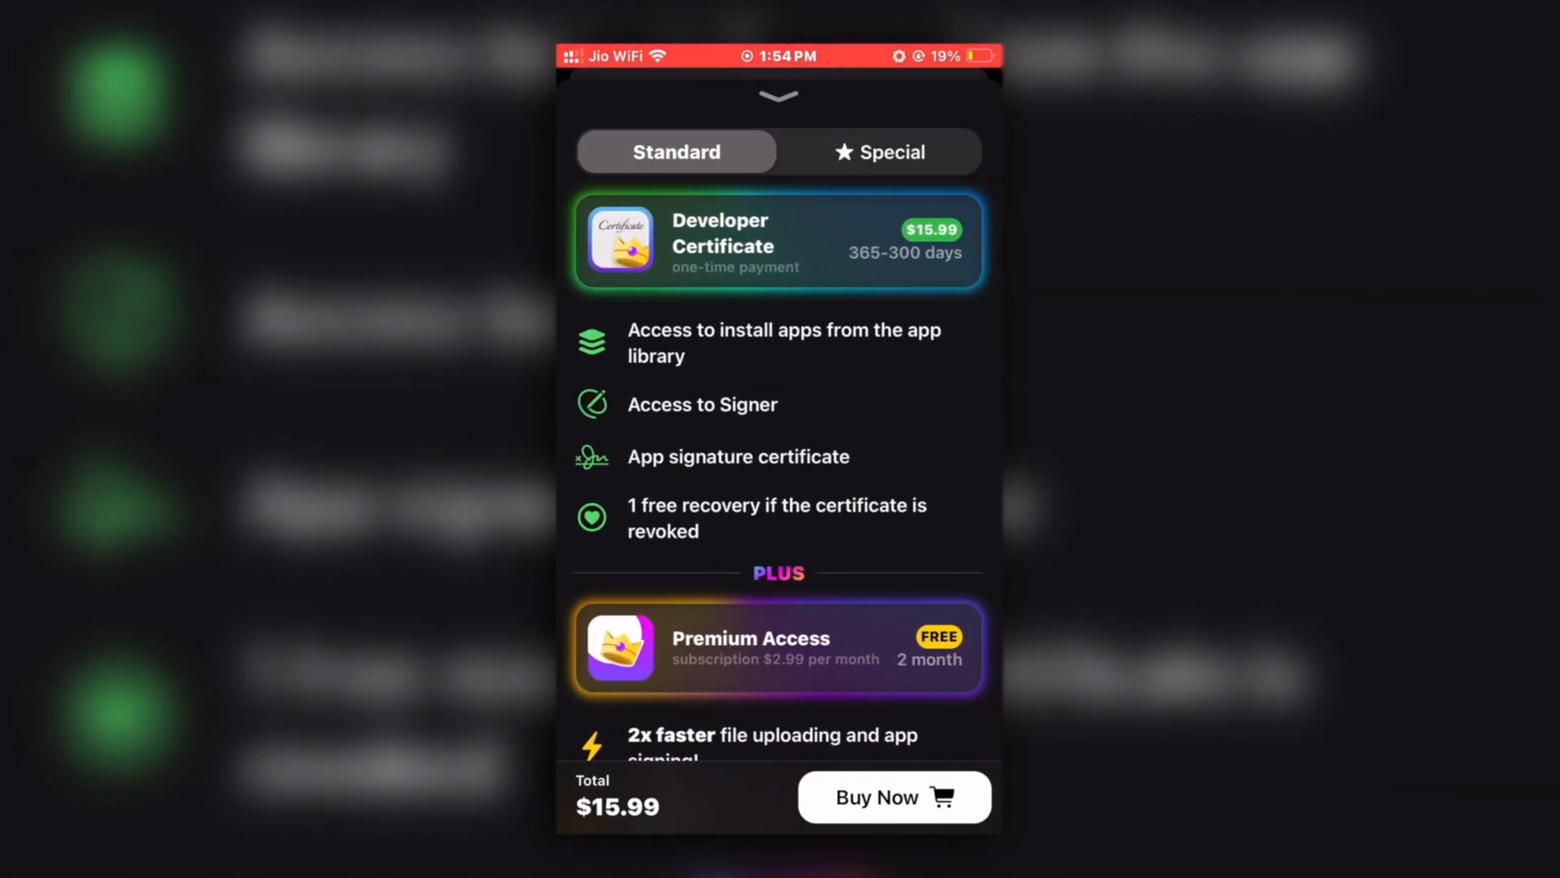
{"action": "left_click", "coordinate": [891, 796]}
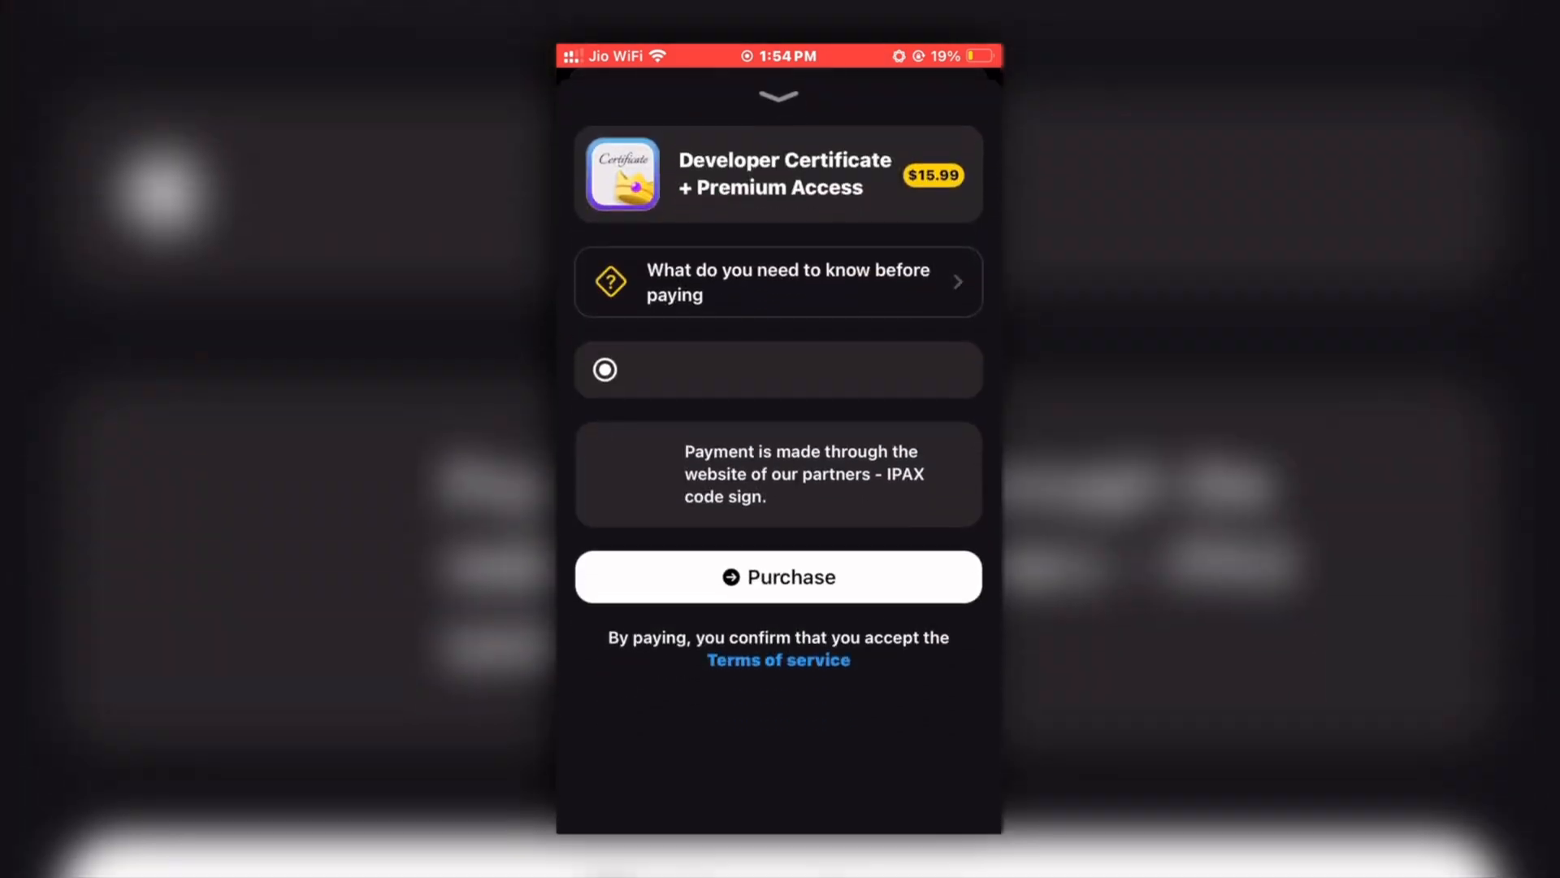
{"action": "left_click", "coordinate": [779, 576]}
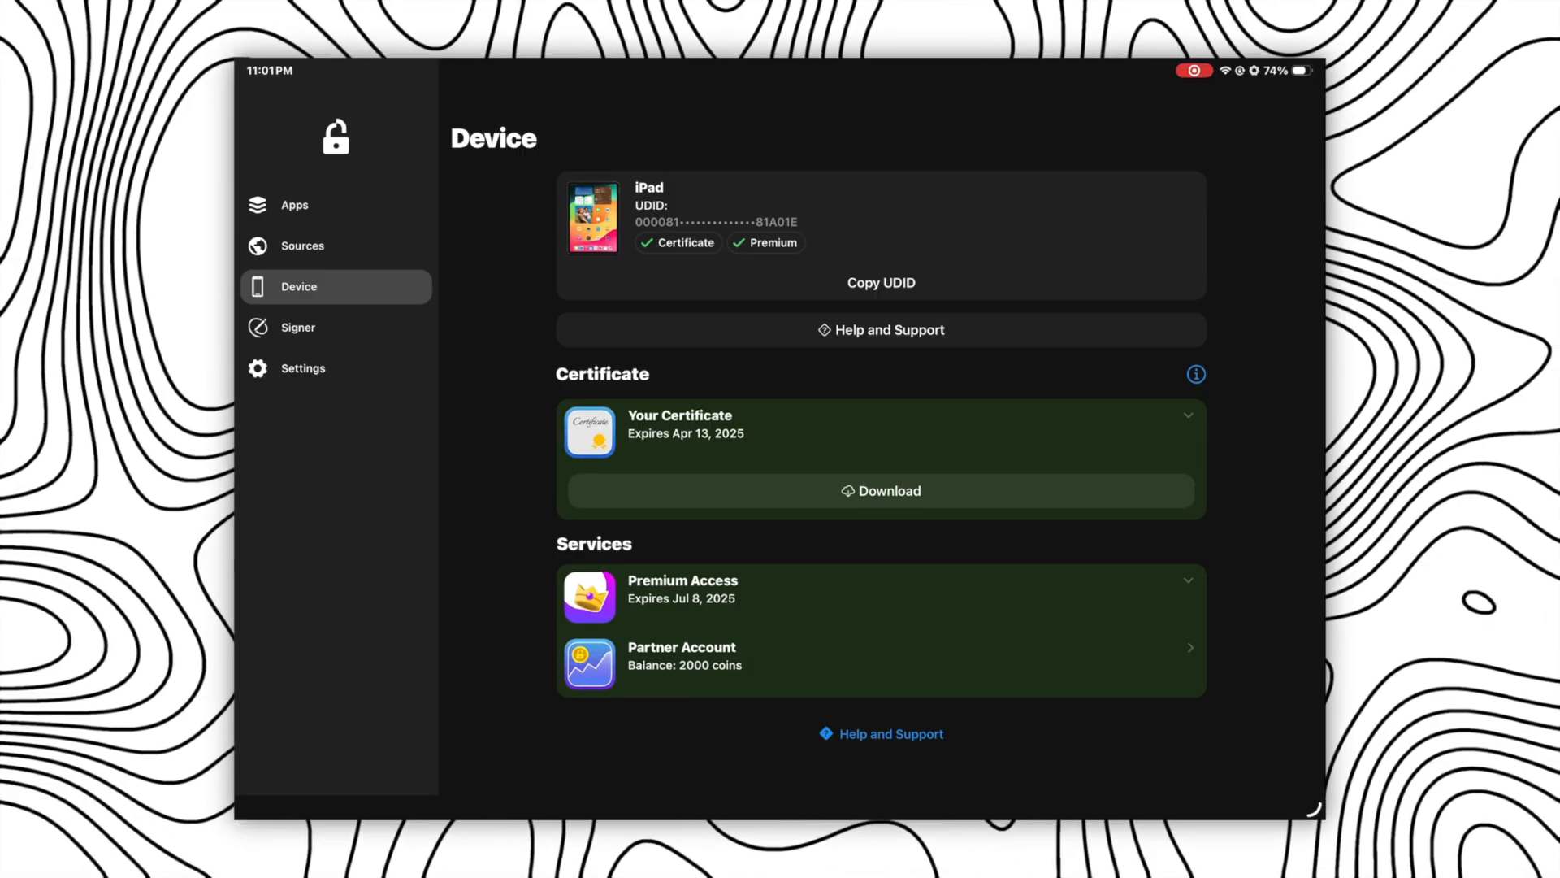
View the Sources list, then go to the Signer page for IPA sideloading
{"action": "left_click", "coordinate": [301, 245]}
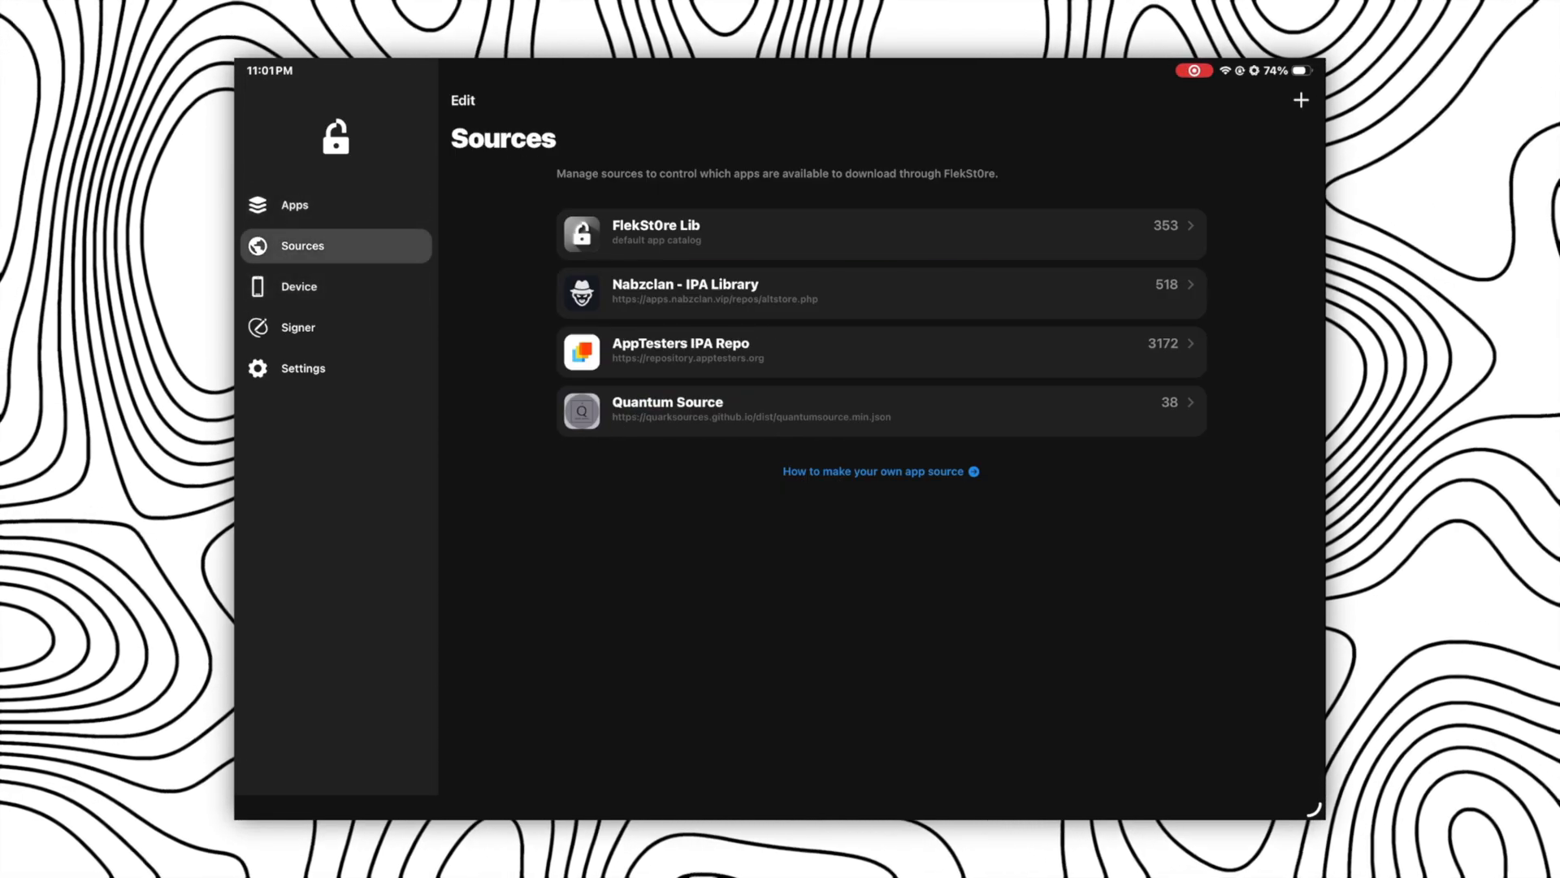
{"action": "left_click", "coordinate": [298, 326]}
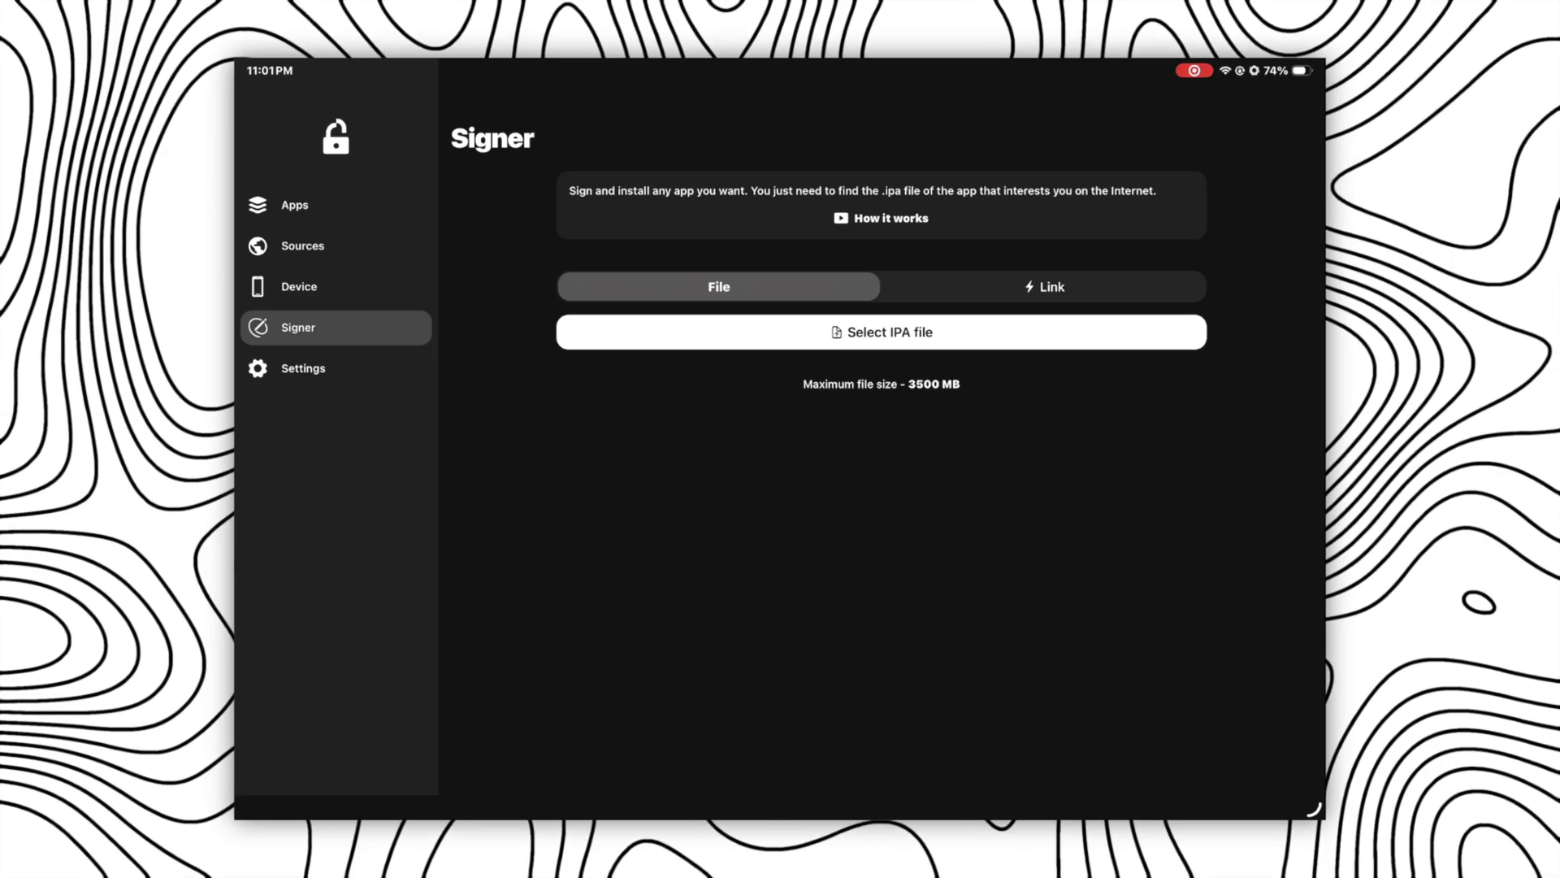
Sign and install the feather IPA, open Feather v1.4.1, then return to FlekSt0re's app library
{"action": "left_click", "coordinate": [879, 331]}
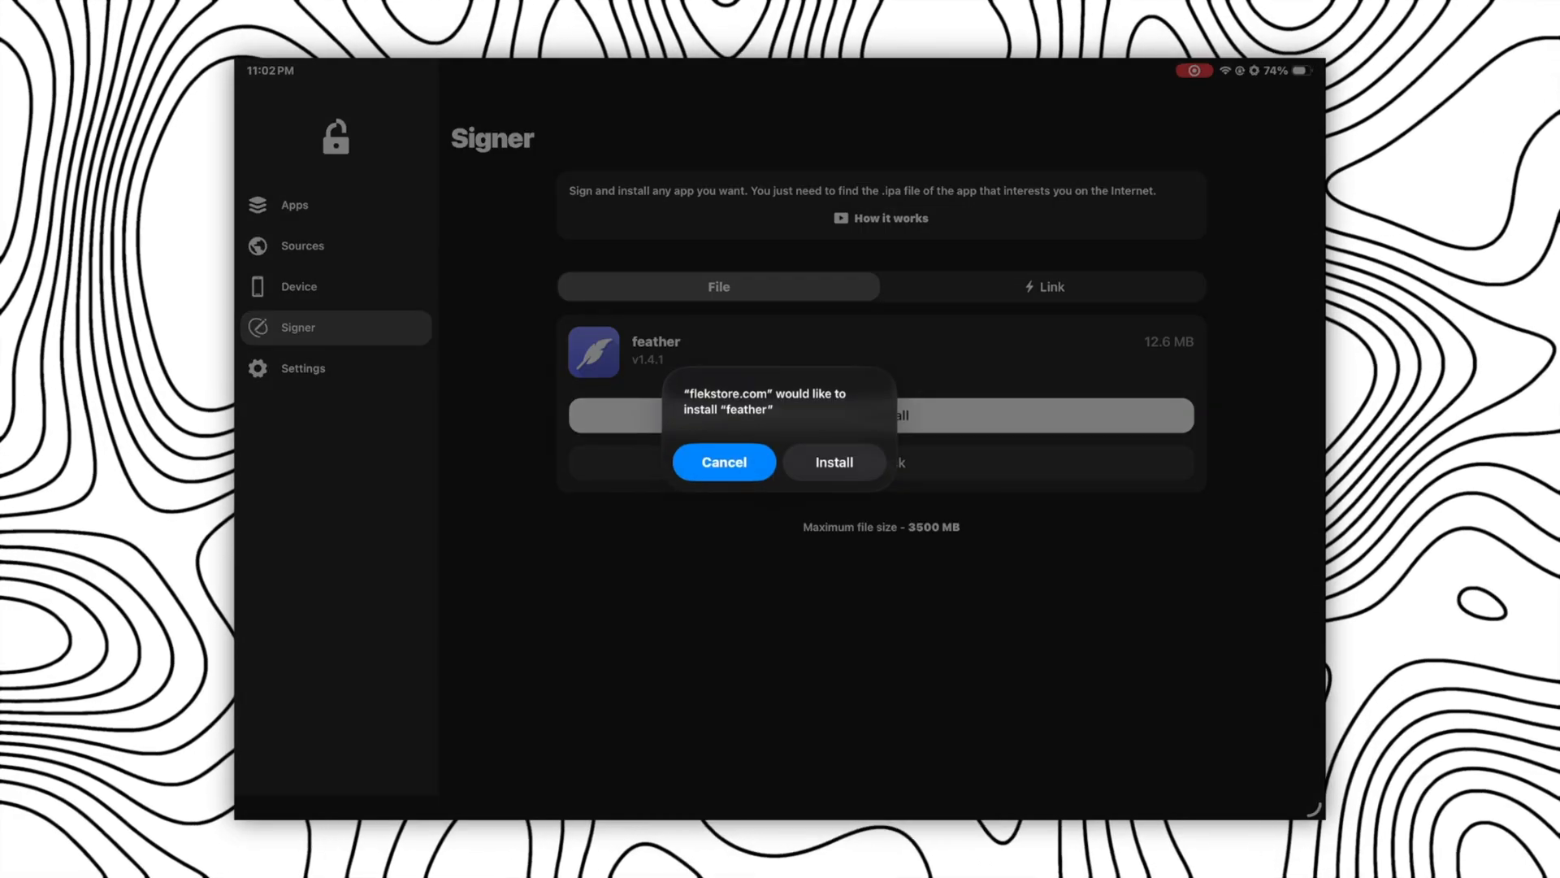
{"action": "left_click", "coordinate": [834, 461]}
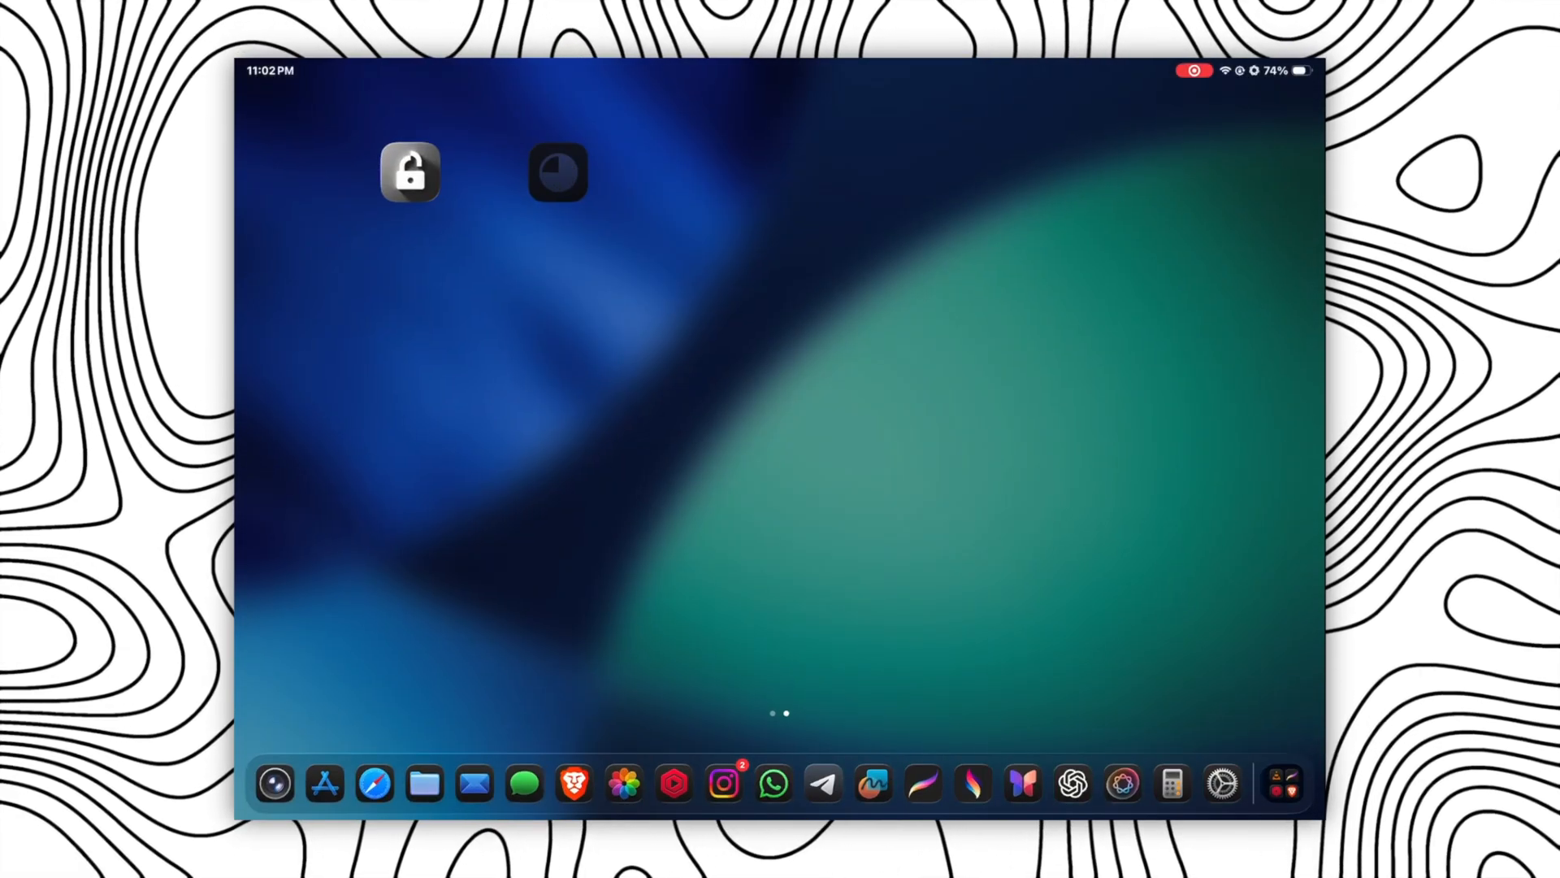
{"action": "left_click", "coordinate": [558, 172]}
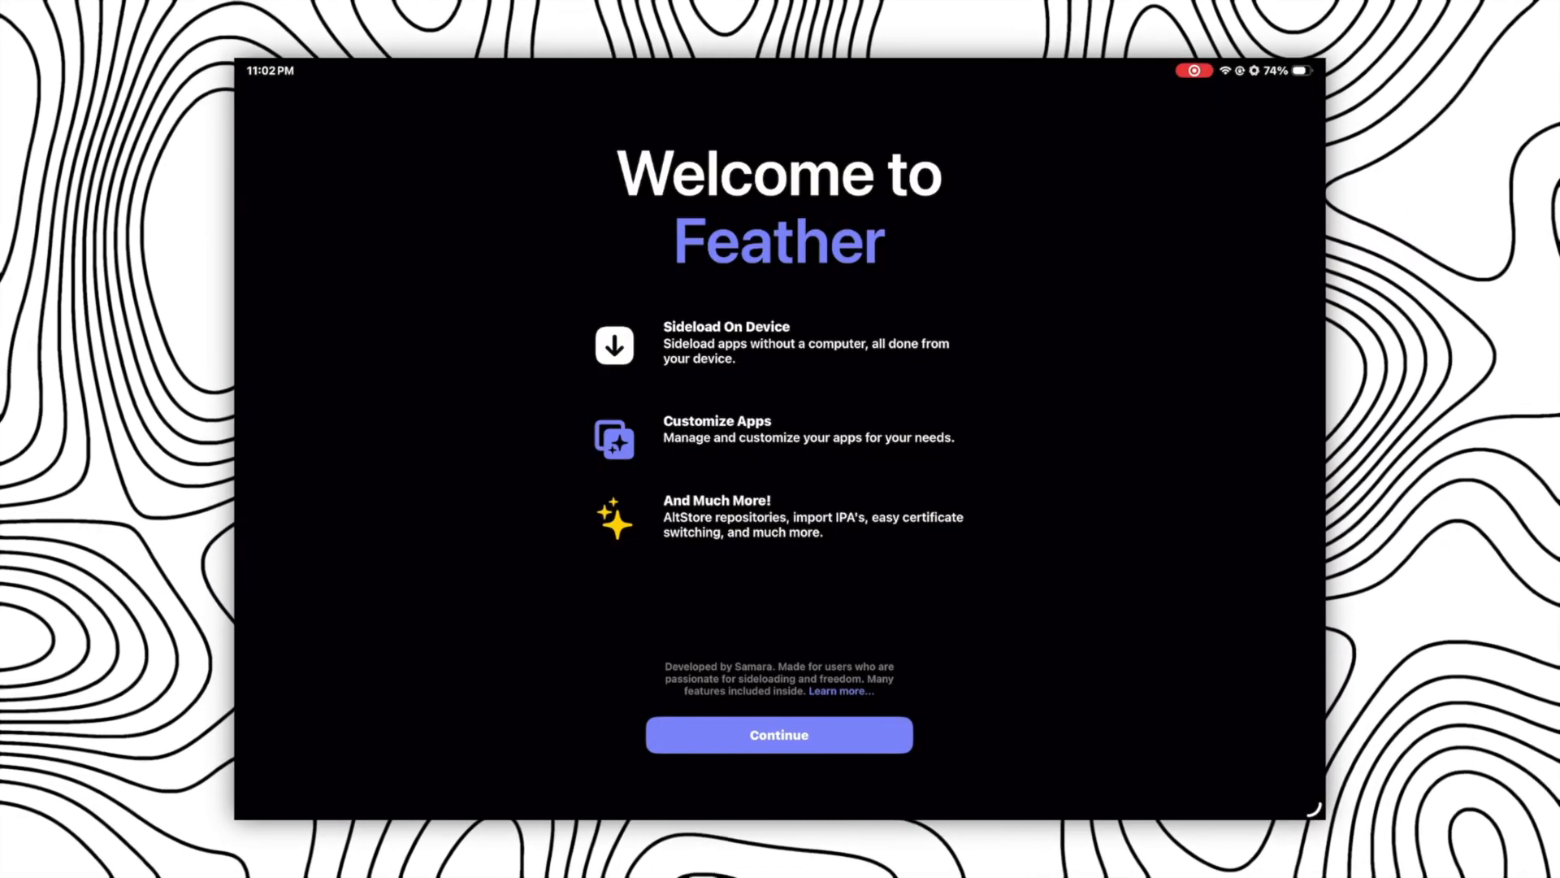
{"action": "left_click", "coordinate": [778, 735]}
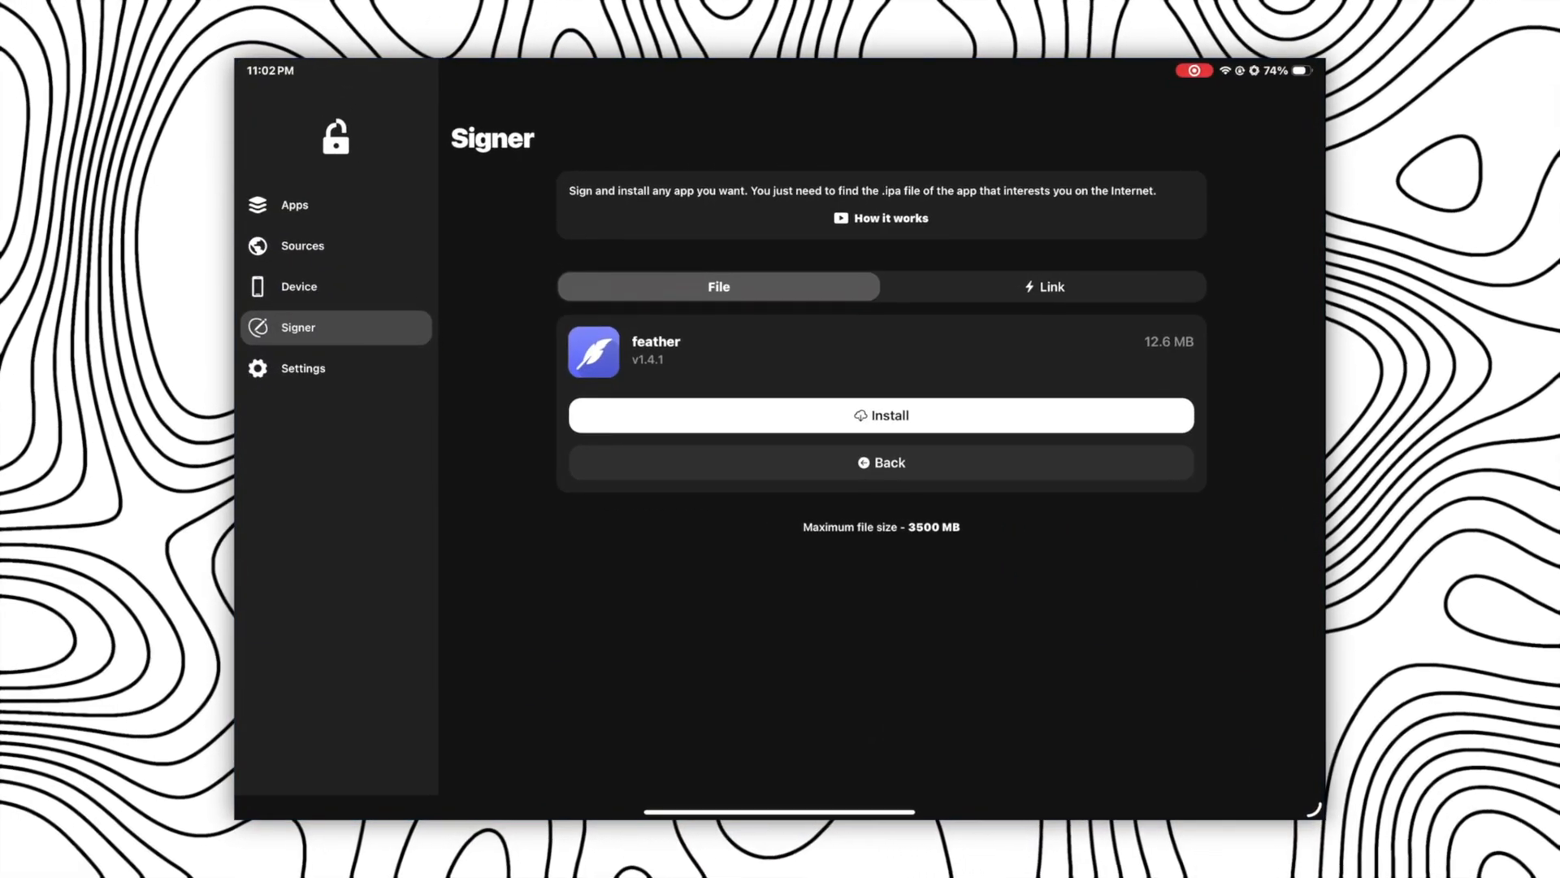
{"action": "left_click", "coordinate": [294, 205]}
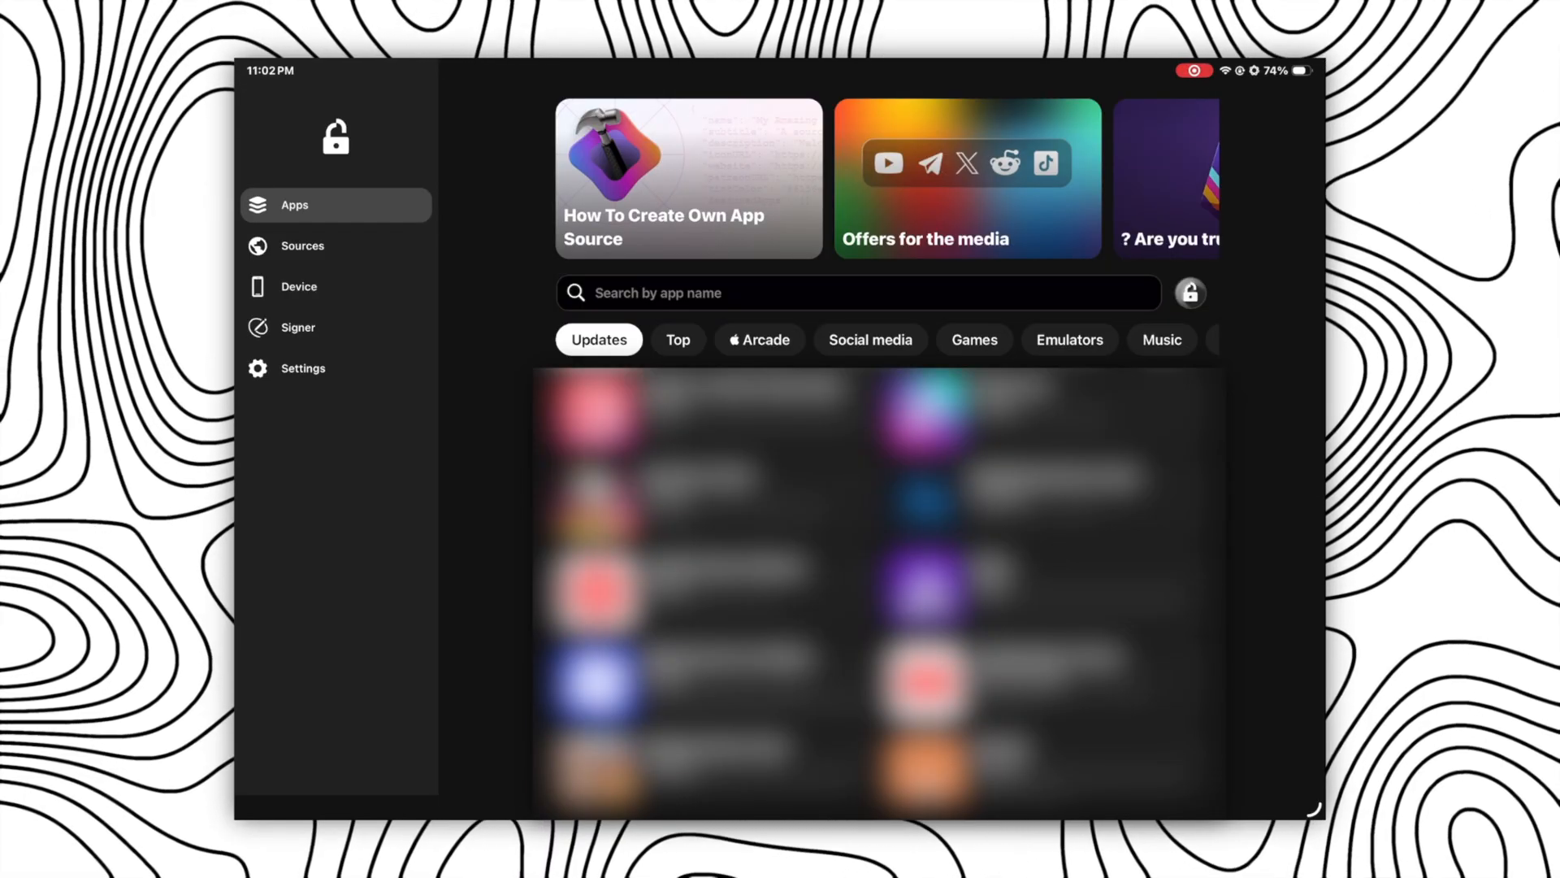
Browse the Apps list, then open the Device page showing active certificate and Premium Access
{"action": "scroll", "scroll_direction": "down", "scroll_amount": 3}
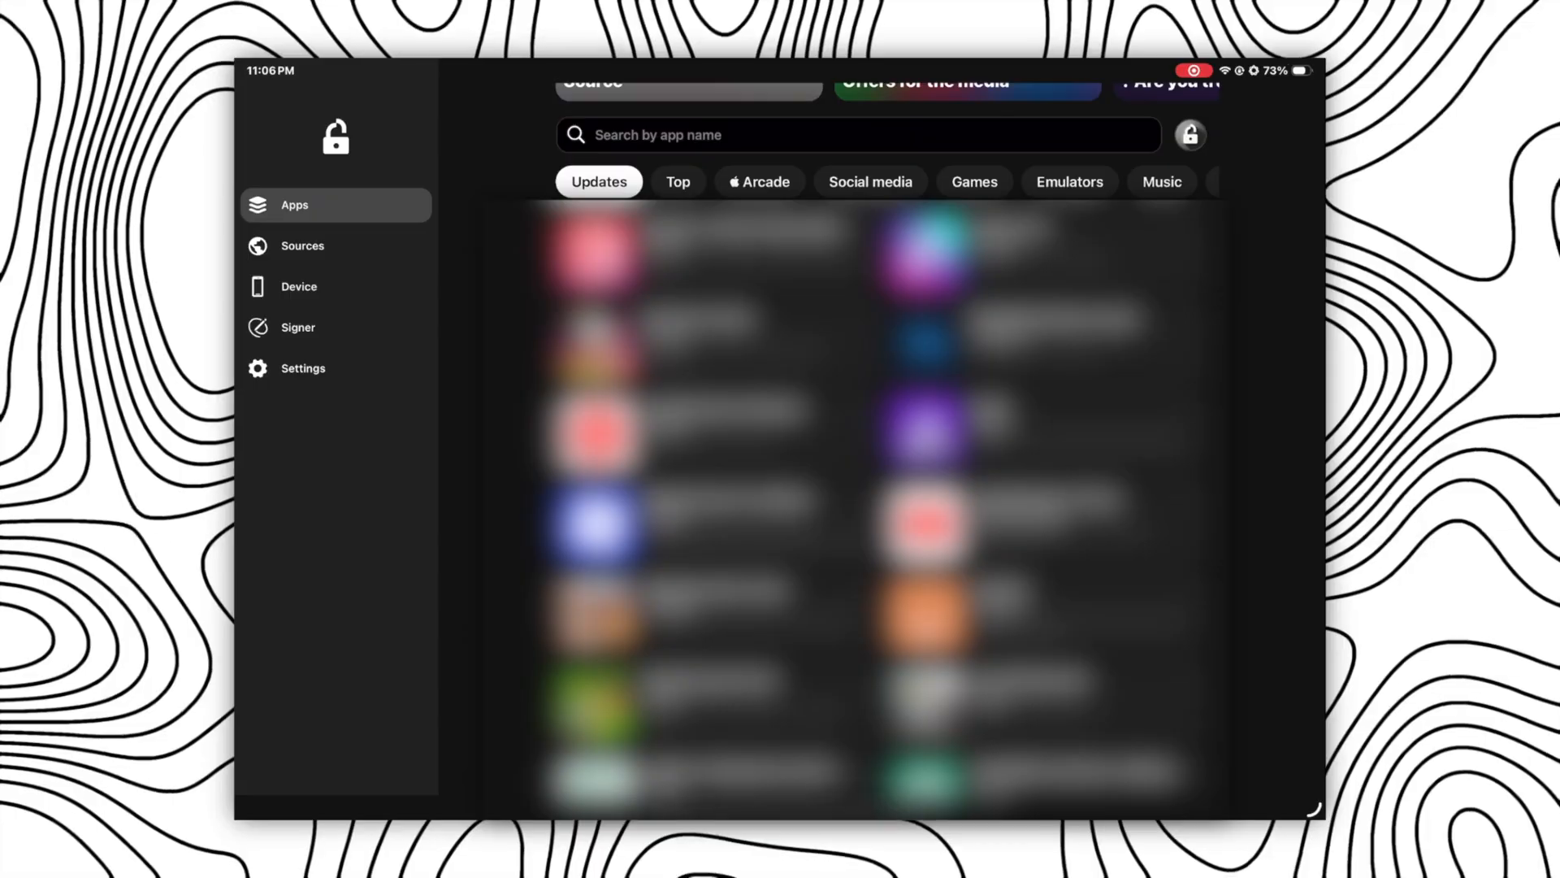
{"action": "left_click", "coordinate": [298, 287]}
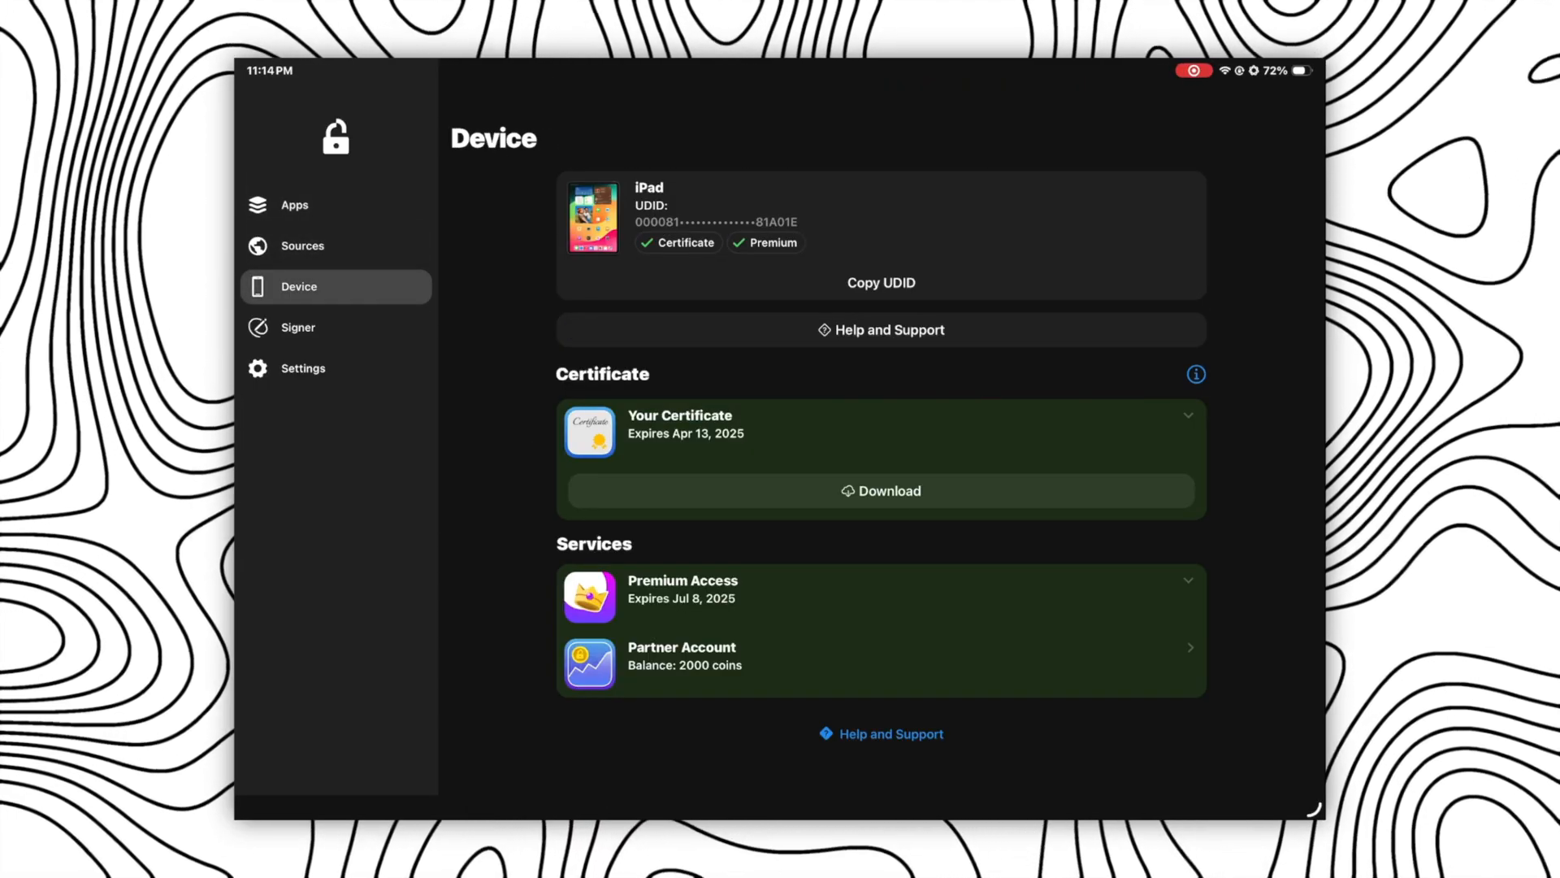